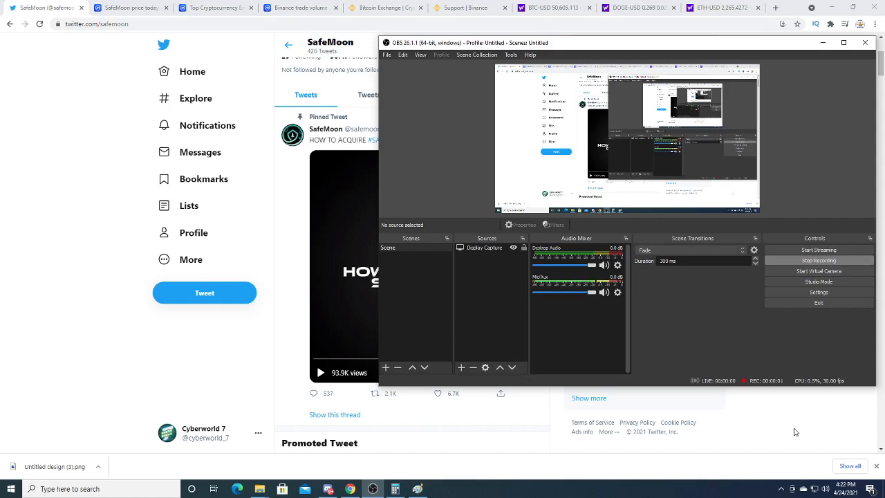
mouse_move(807, 423)
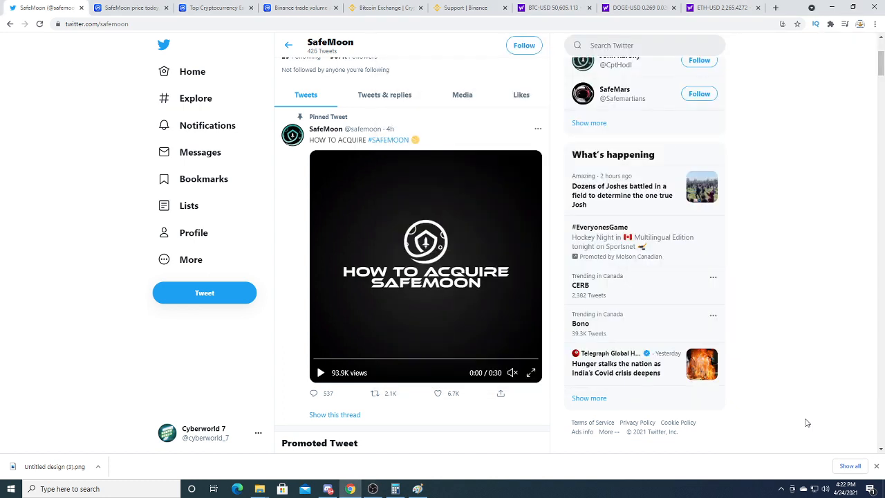
mouse_move(805, 233)
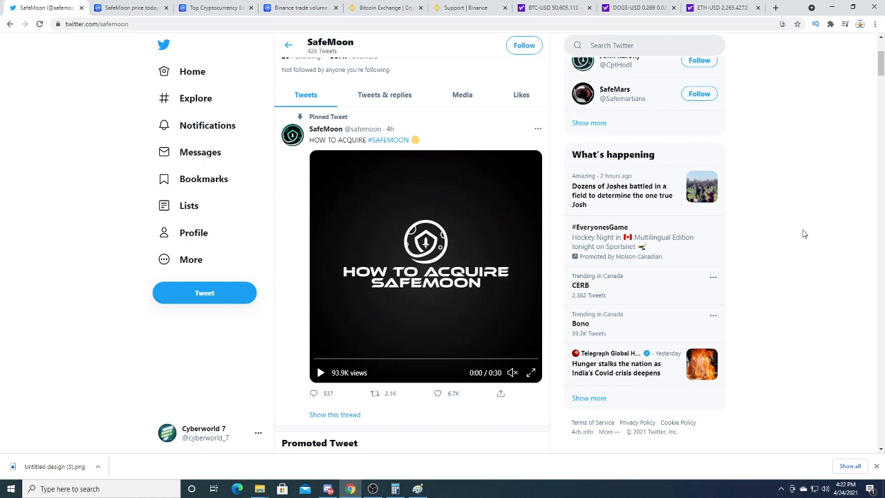
mouse_move(810, 242)
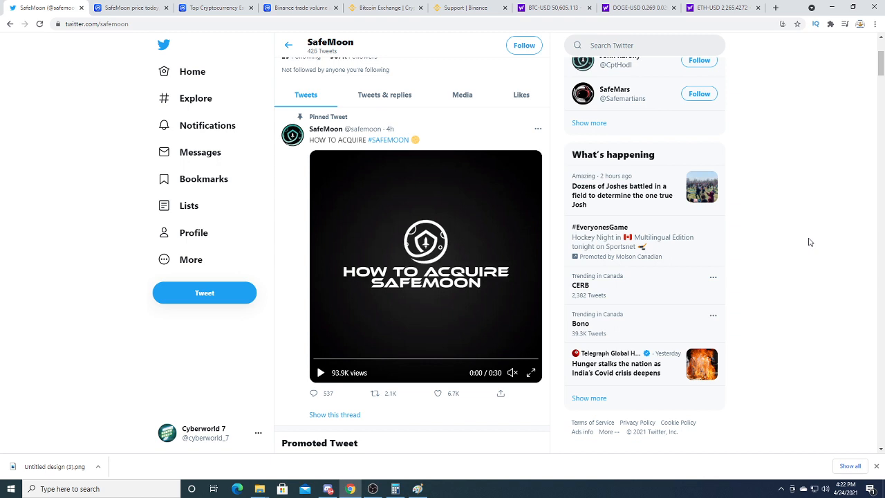
mouse_move(822, 263)
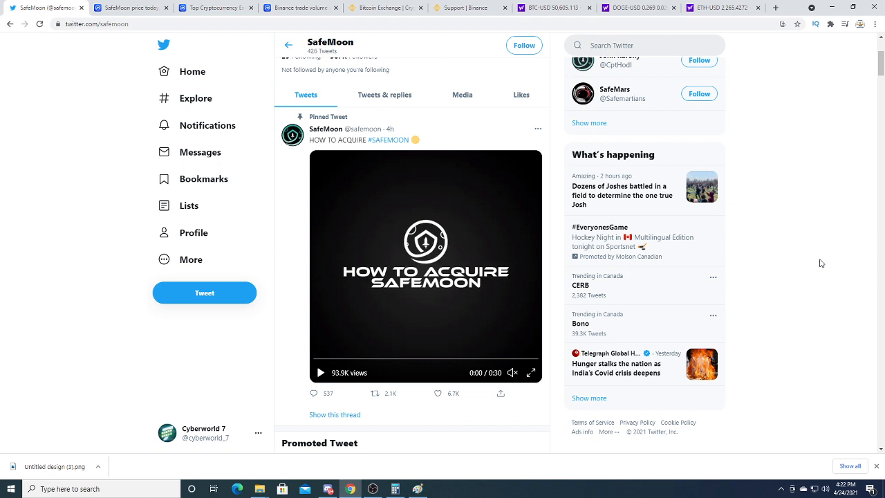
mouse_move(823, 269)
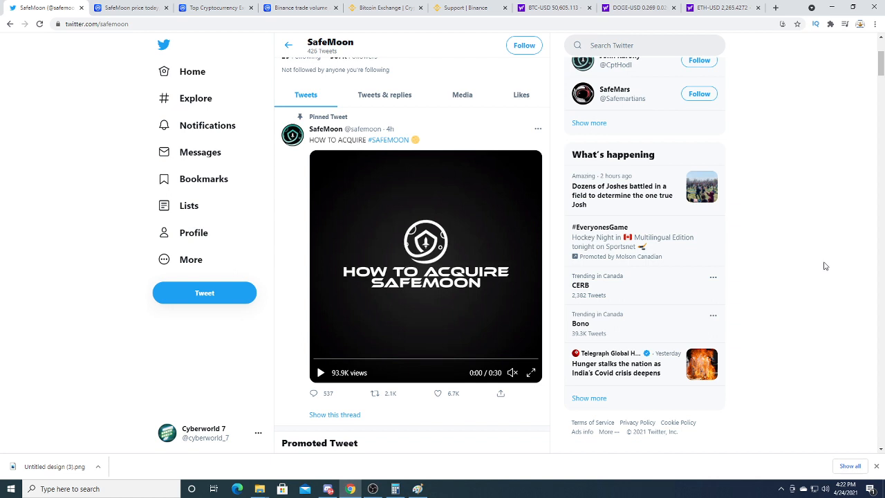
mouse_move(822, 268)
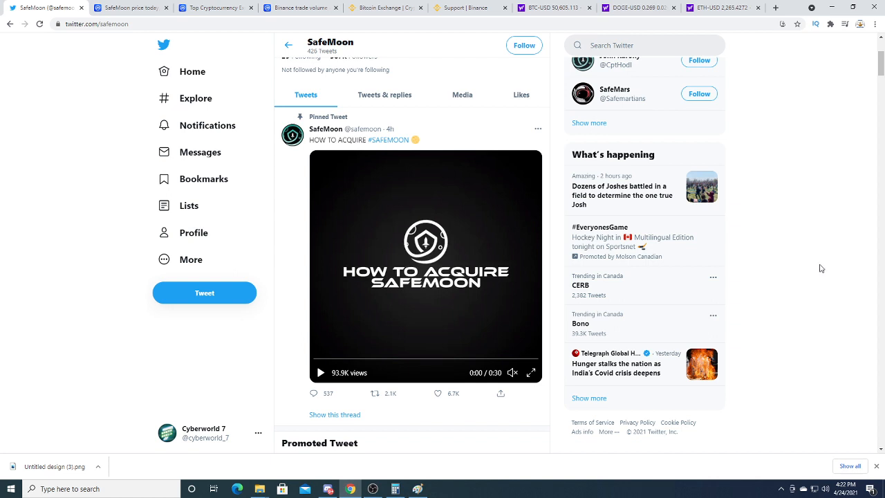
mouse_move(204, 293)
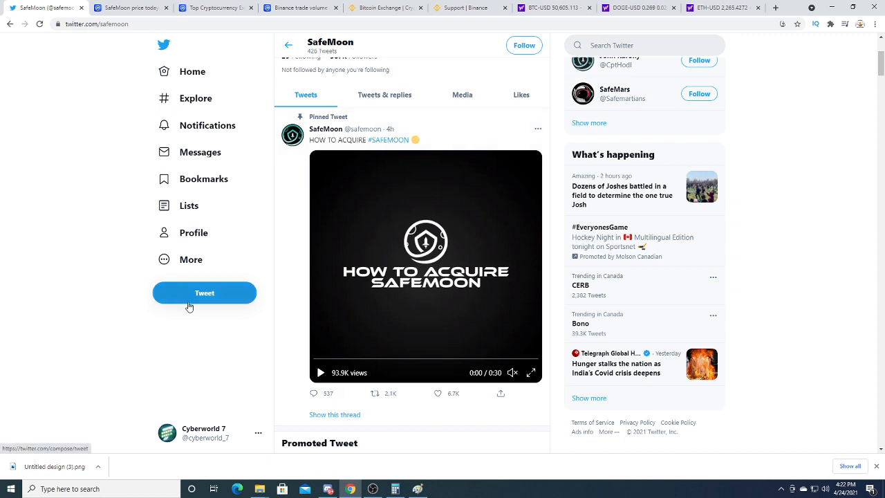
mouse_move(320, 372)
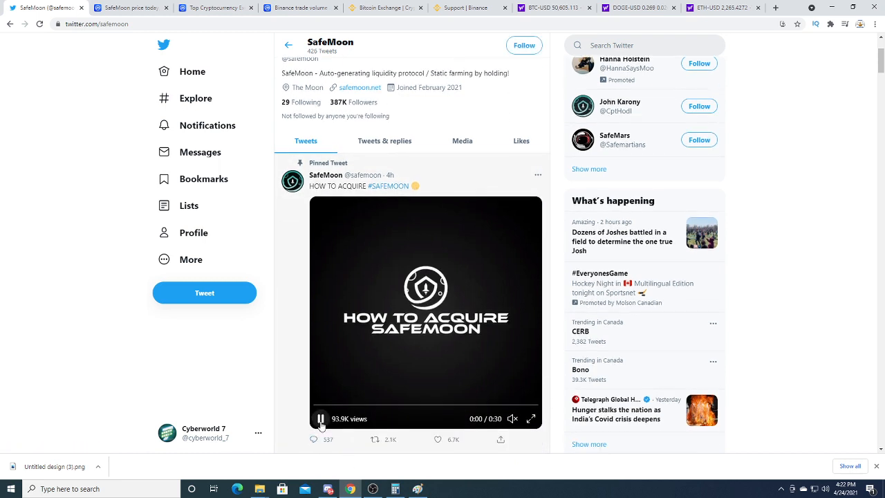
Step: Play and pause the pinned how-to-acquire SafeMoon video, then reach the 1.3 million holders tweet
click(320, 419)
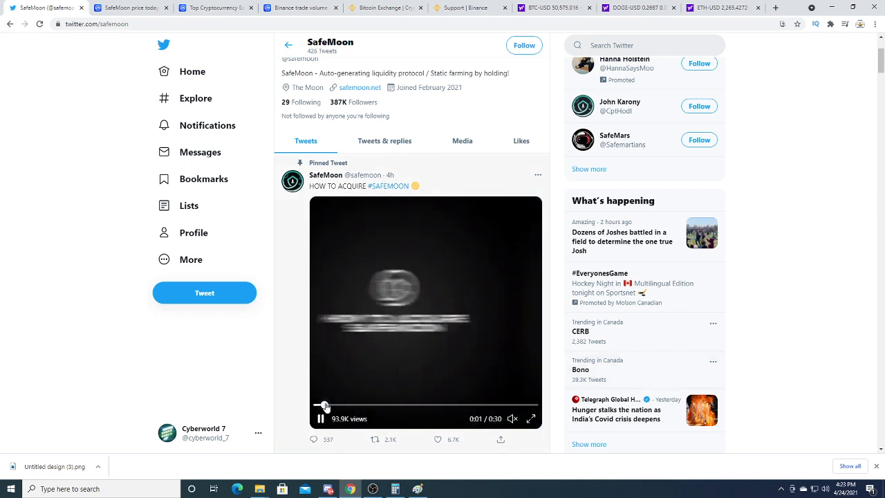
click(320, 419)
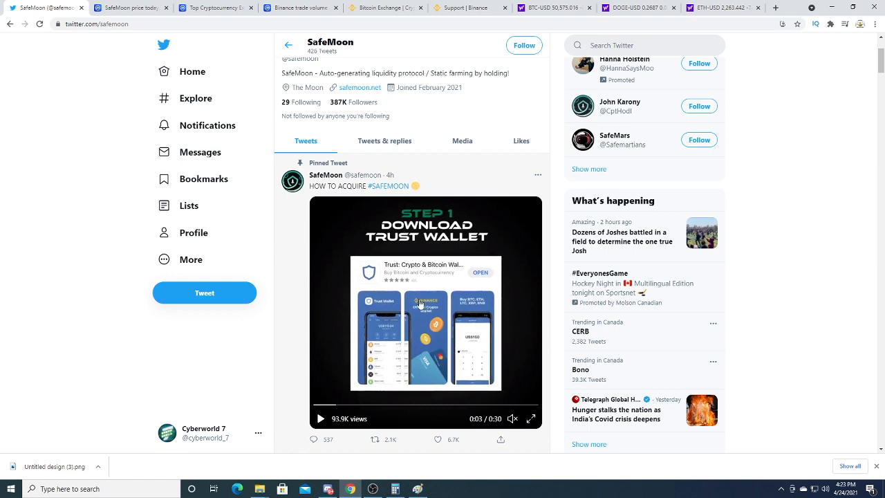
mouse_move(434, 319)
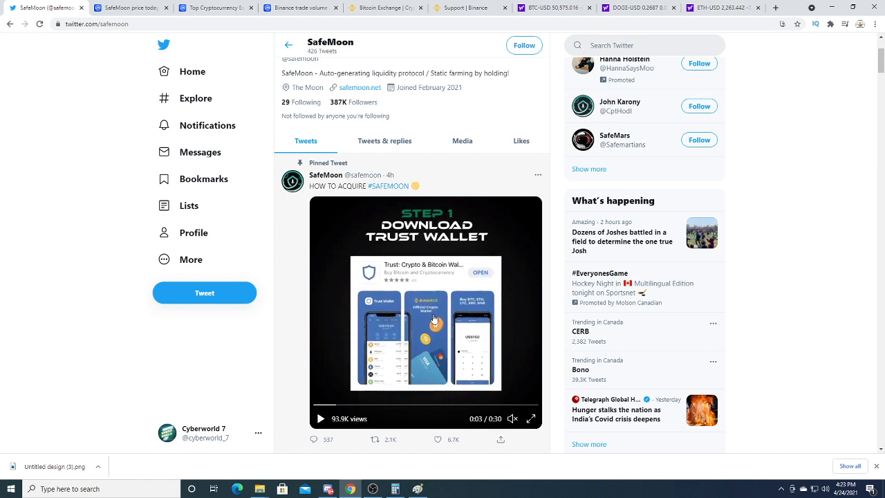
mouse_move(440, 329)
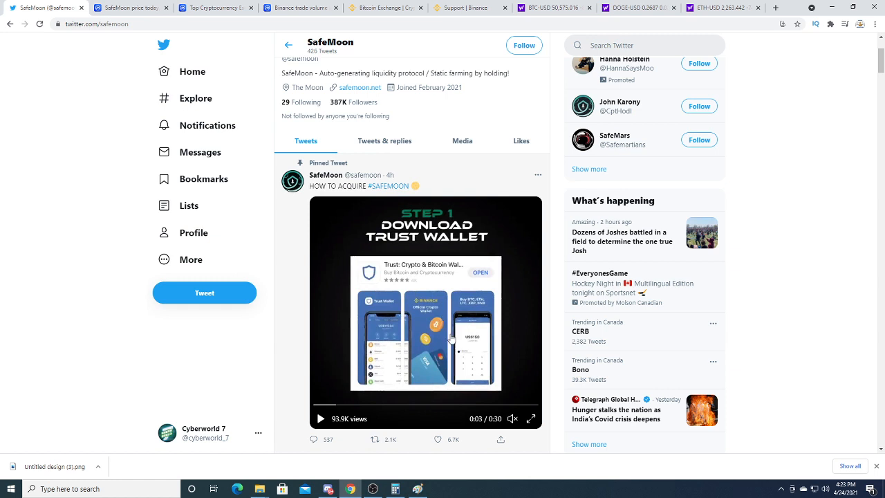
click(320, 418)
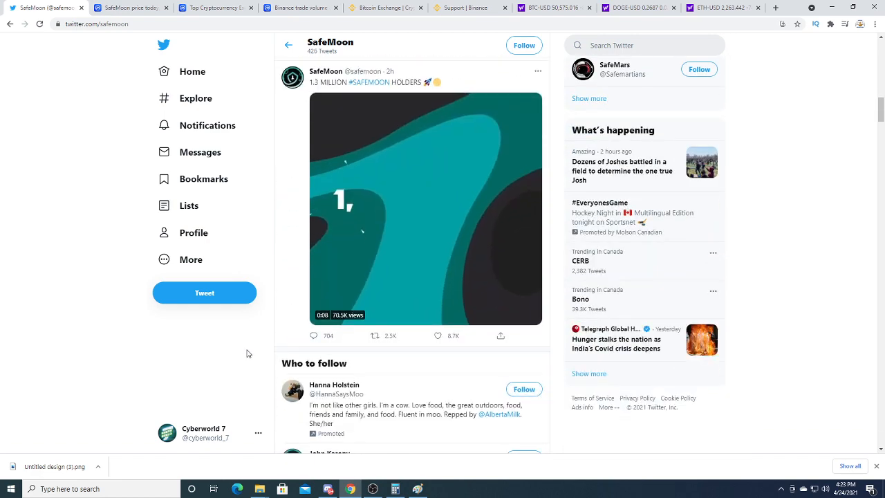
Step: Play the '1.3 MILLION #SAFEMOON HOLDERS' video and scroll past Who to follow
click(425, 208)
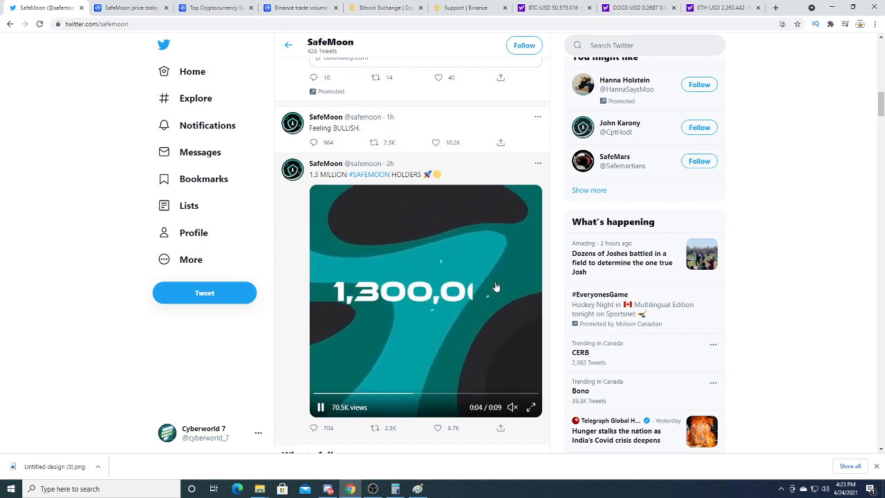
scroll(down, 3)
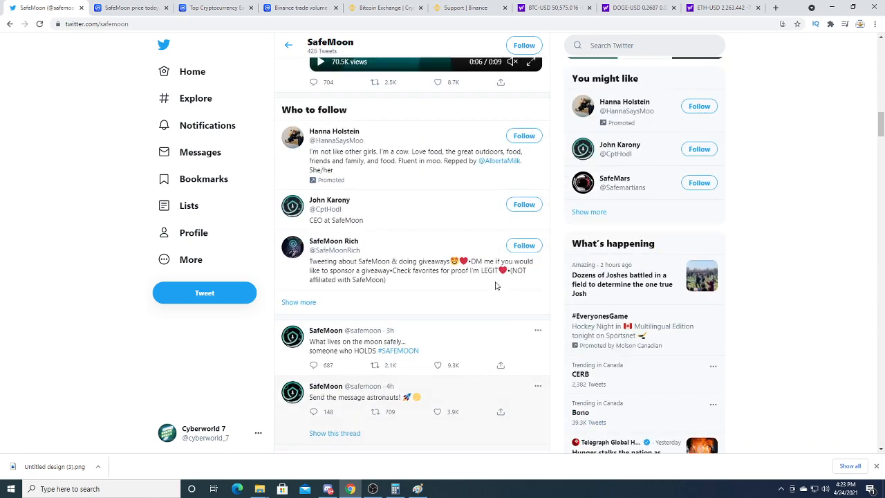
scroll(down, 3)
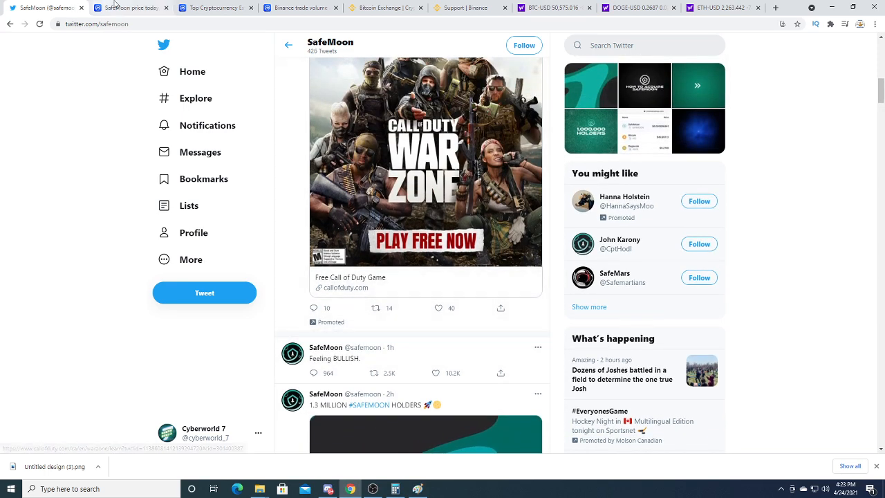
Step: Inspect SafeMoon's chart on CoinMarketCap at the April 20, 2021 peak near $0.000011
click(128, 7)
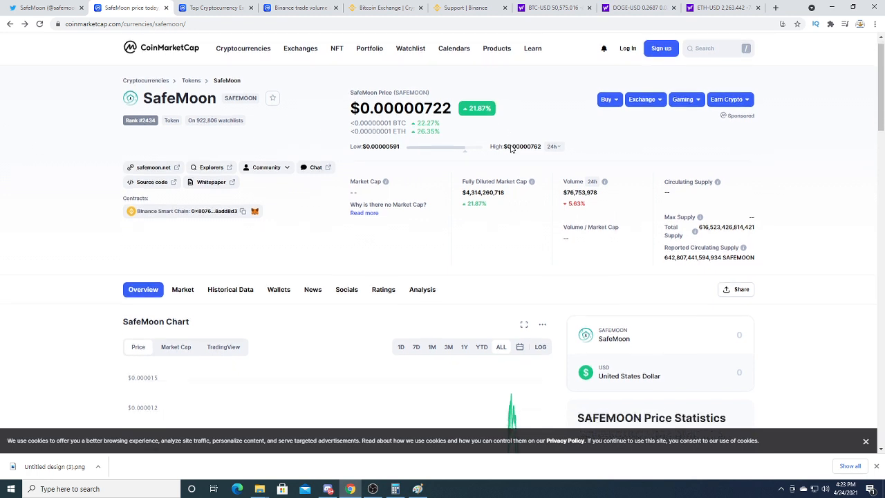
scroll(down, 3)
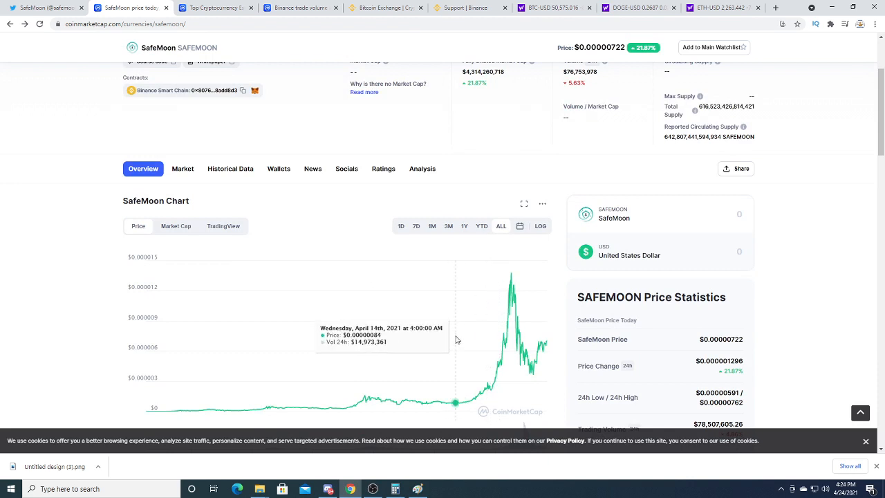
mouse_move(454, 340)
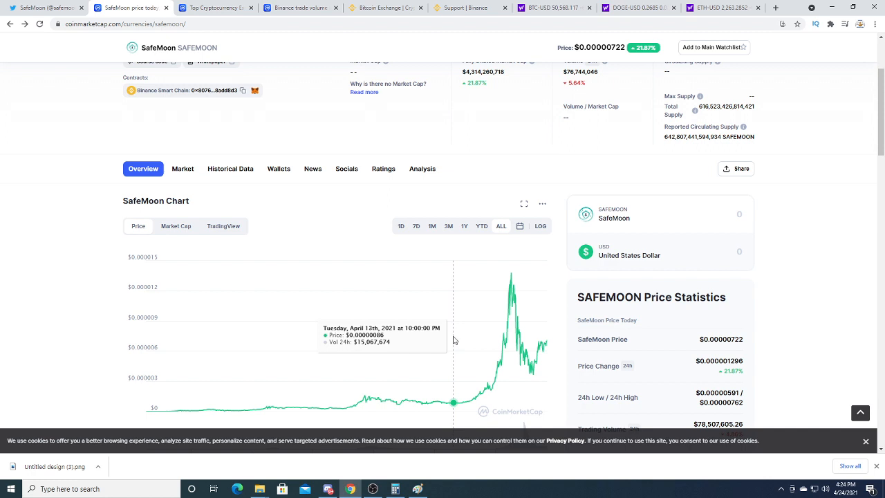
mouse_move(512, 274)
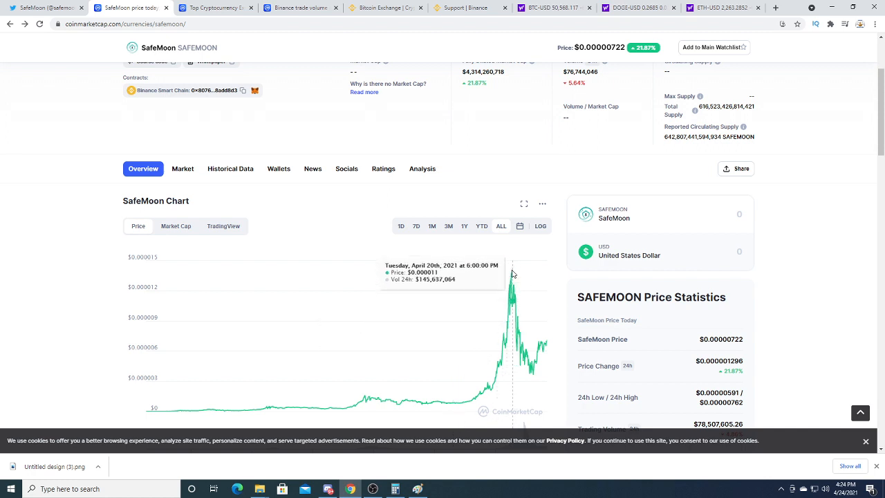
mouse_move(513, 272)
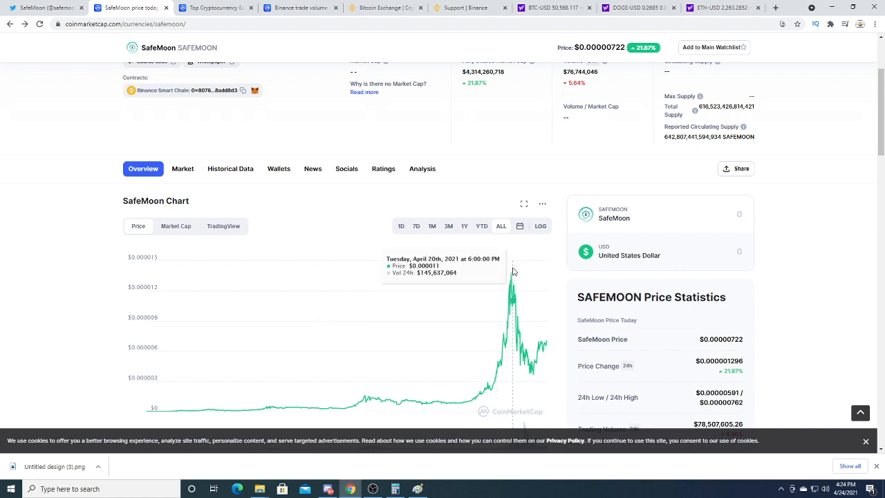
mouse_move(508, 294)
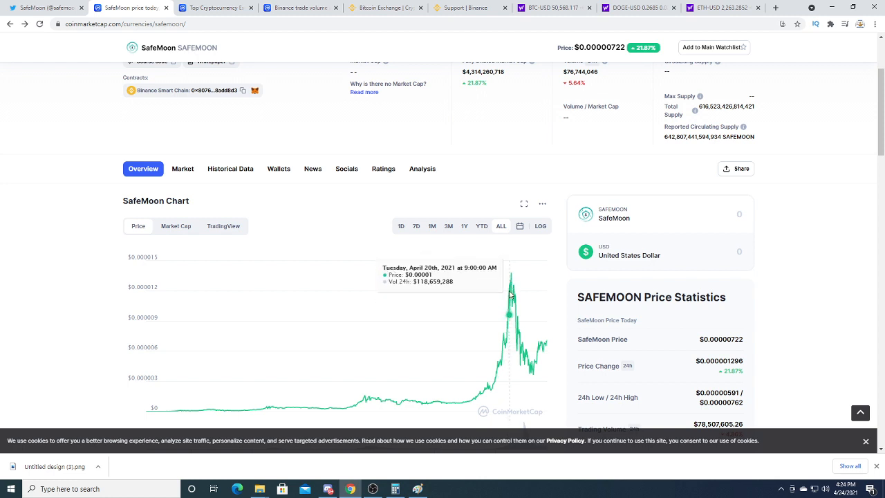
scroll(down, 3)
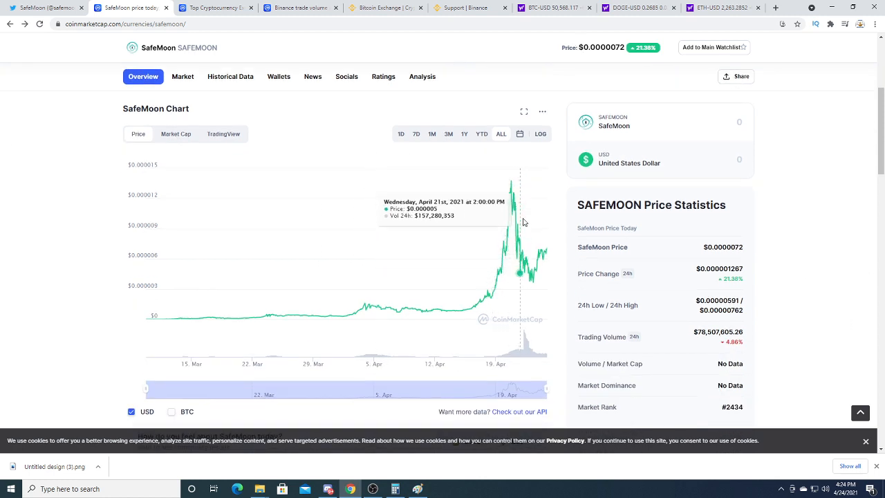
mouse_move(543, 235)
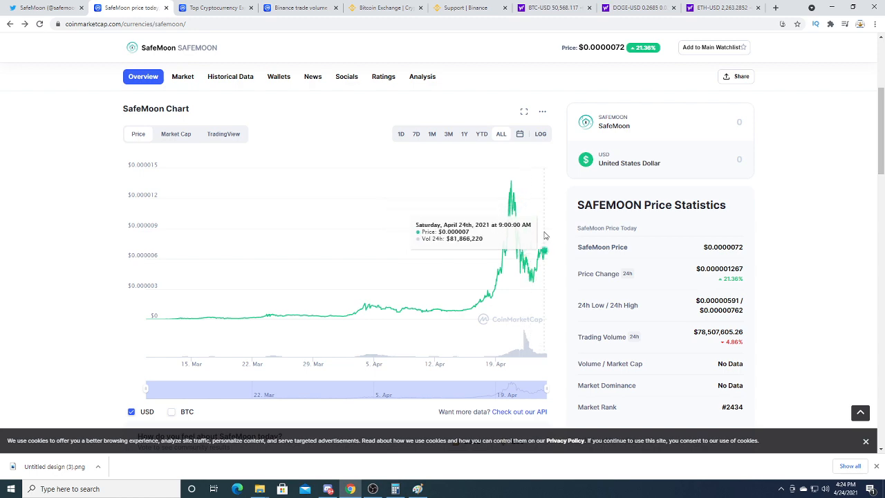
scroll(down, 3)
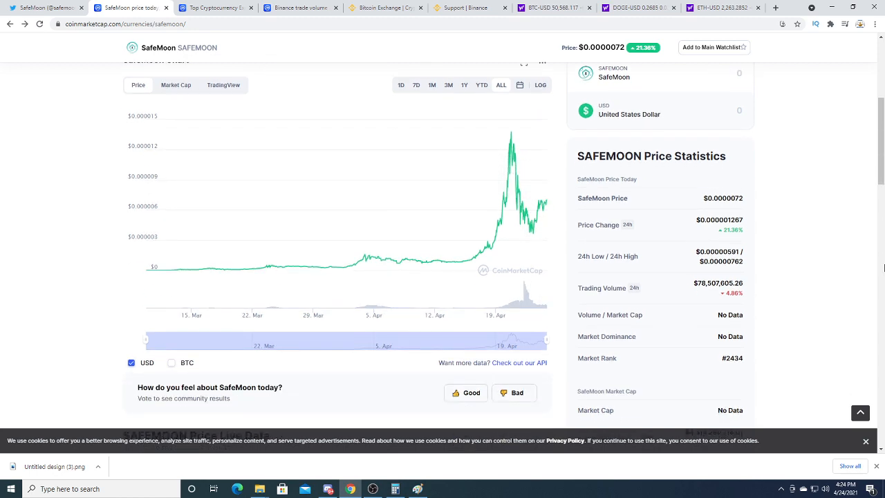
scroll(up, 3)
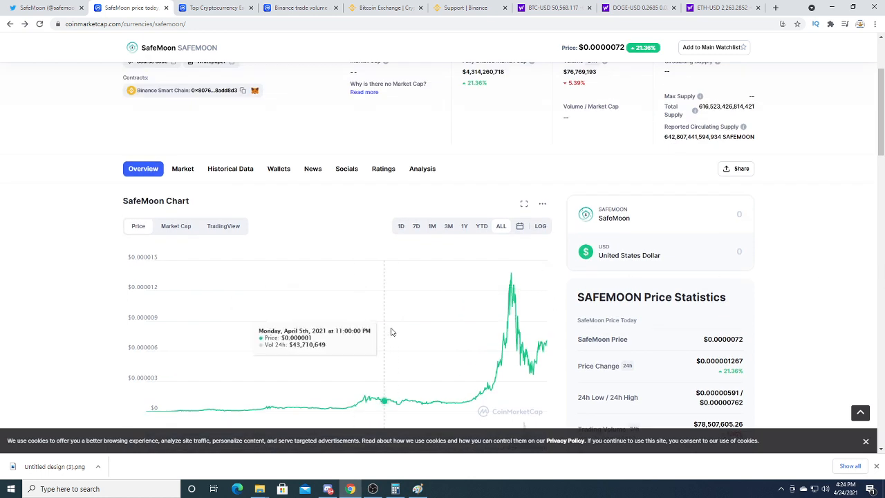
mouse_move(445, 328)
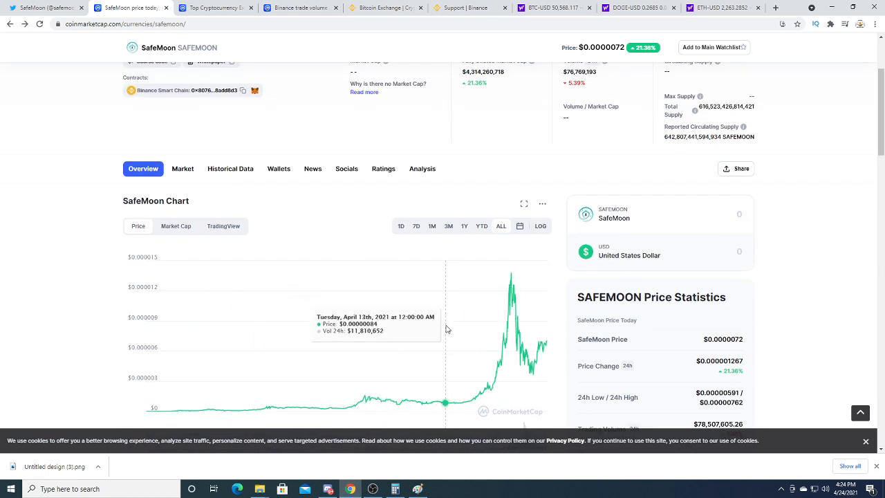
mouse_move(553, 286)
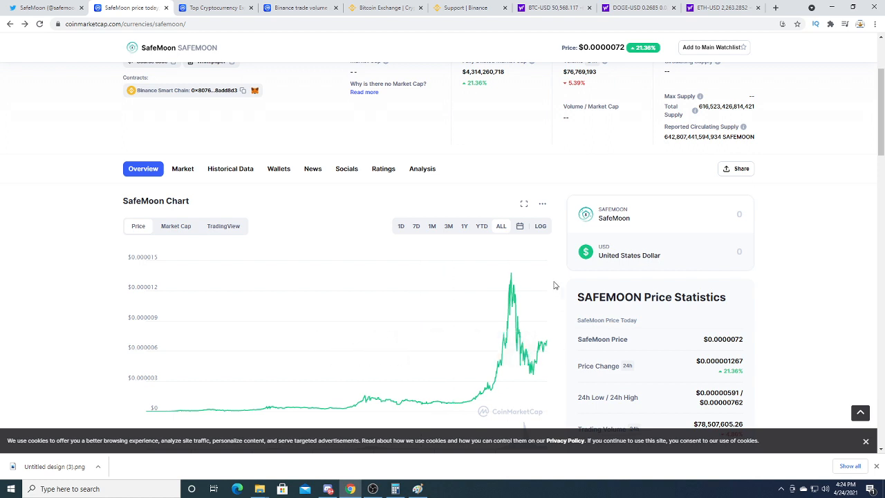
mouse_move(536, 359)
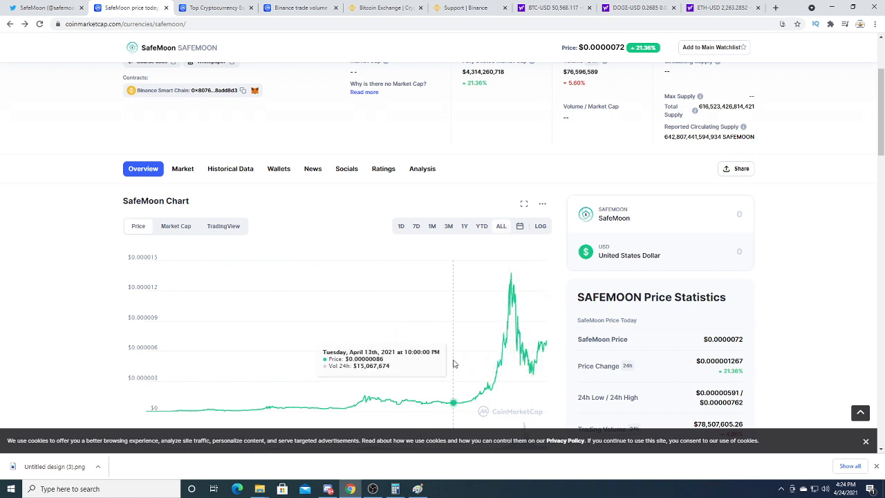
scroll(down, 3)
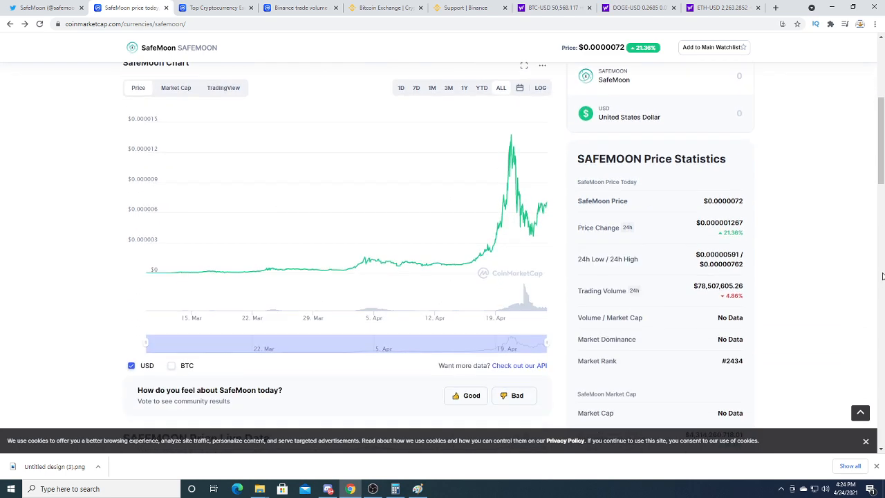
scroll(down, 3)
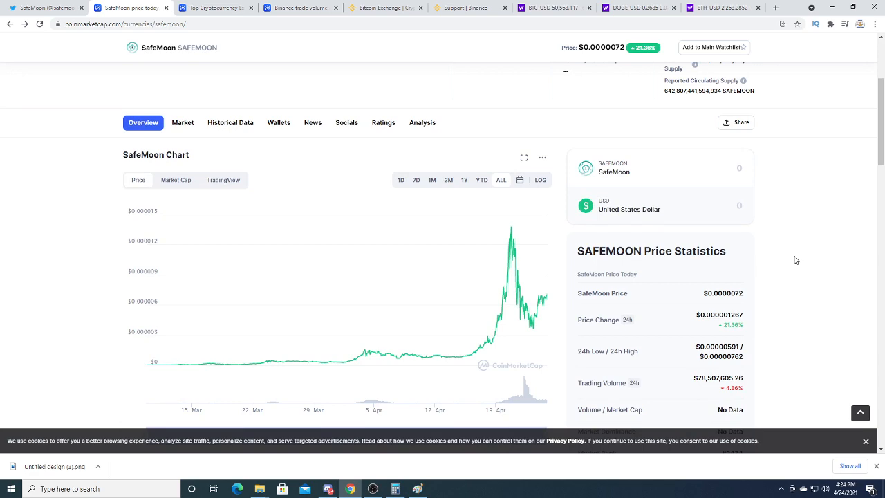
scroll(down, 3)
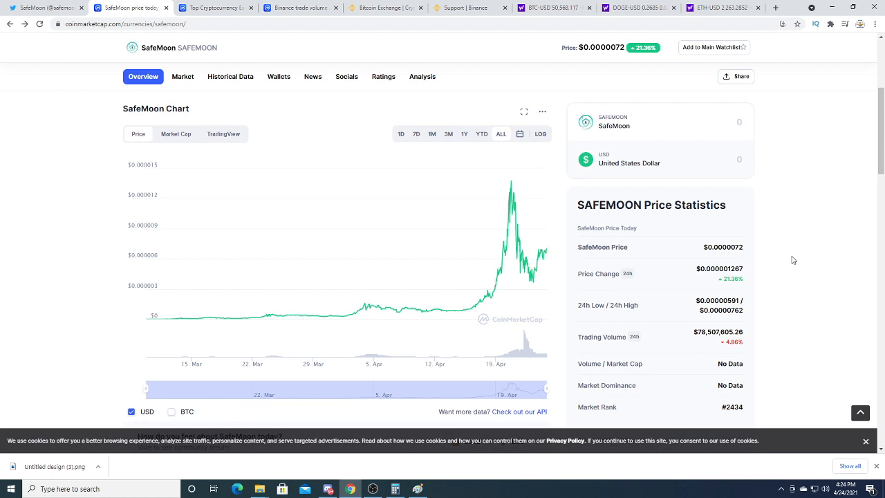
mouse_move(787, 266)
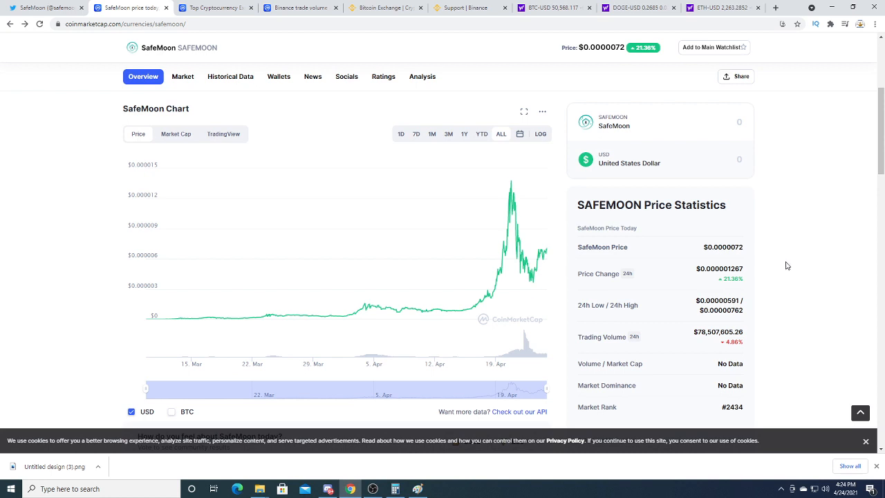
mouse_move(780, 268)
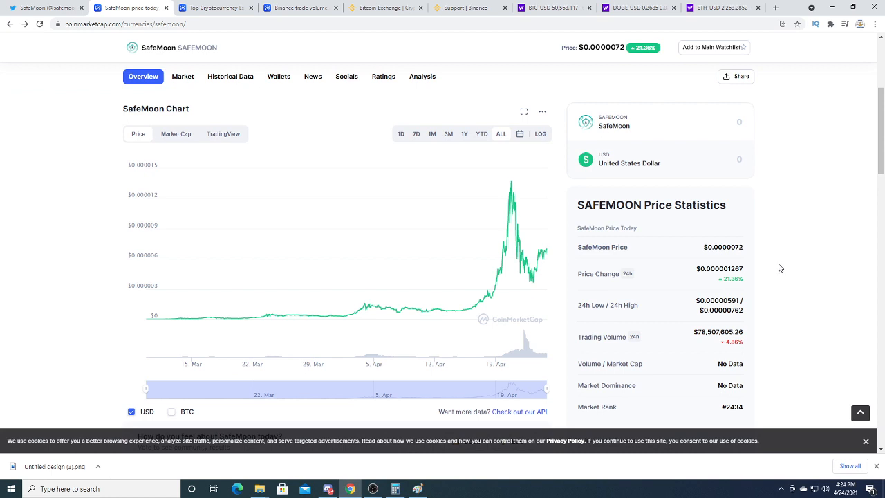
scroll(down, 3)
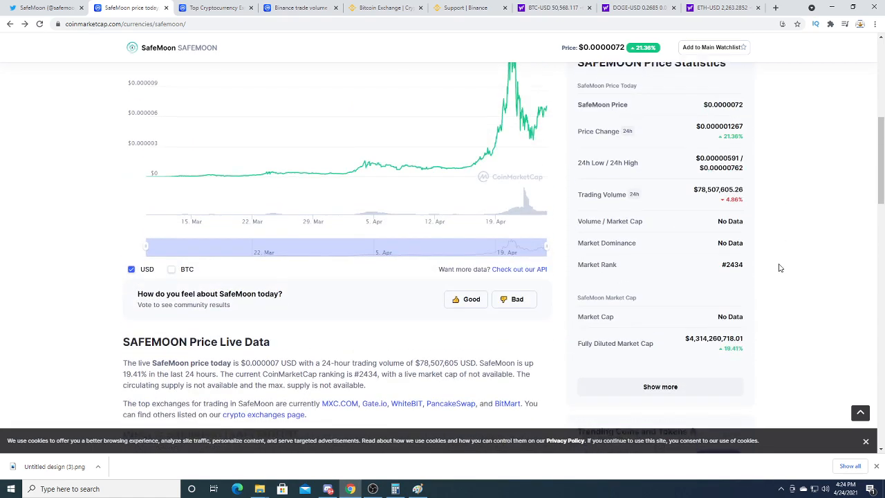
scroll(up, 3)
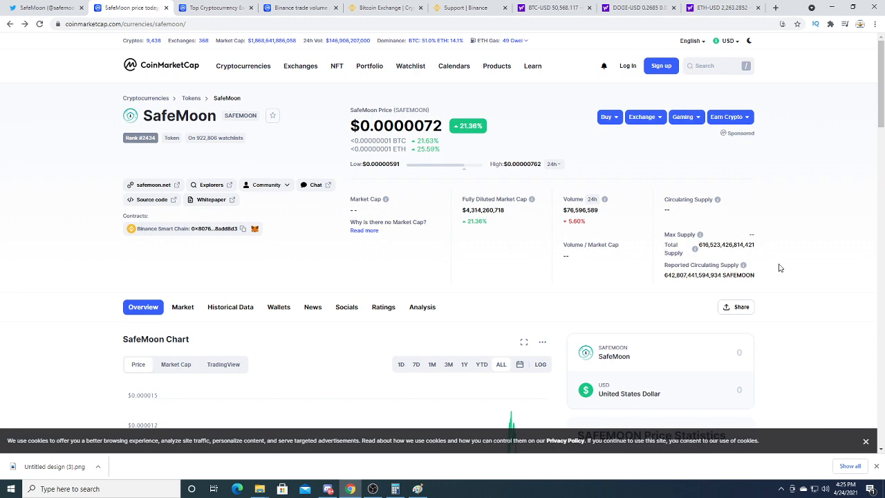
scroll(down, 3)
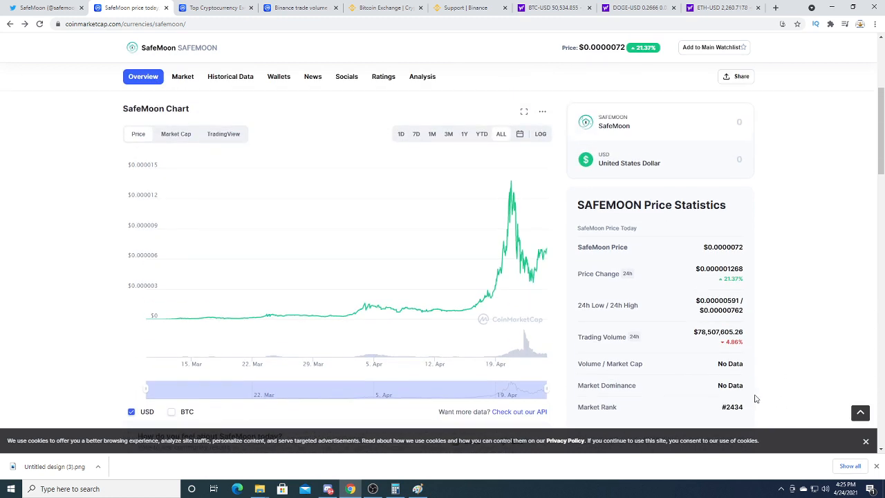
scroll(down, 3)
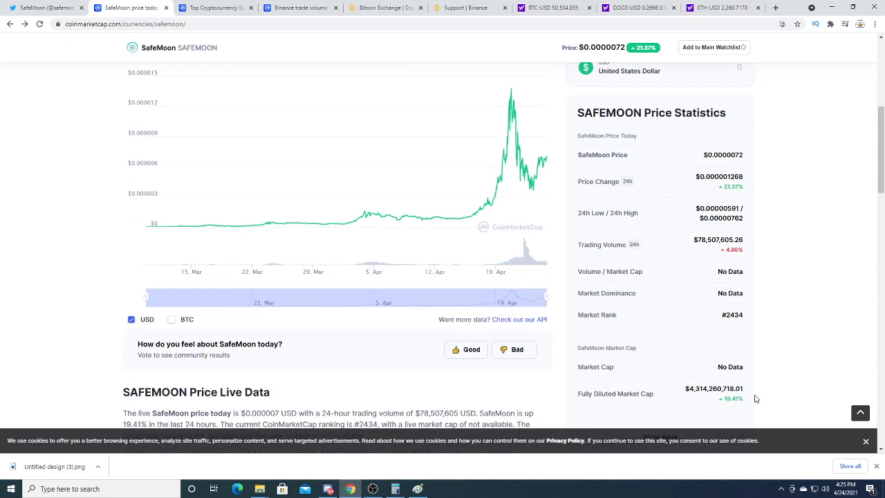
mouse_move(765, 393)
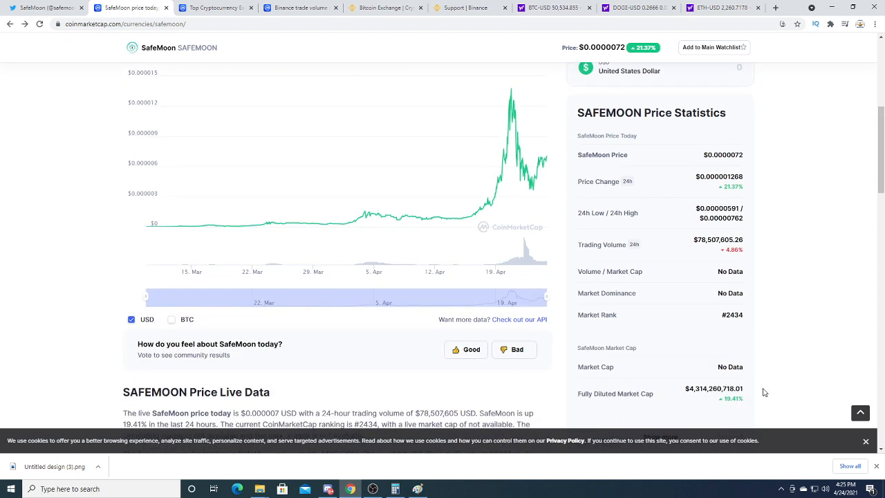
click(211, 8)
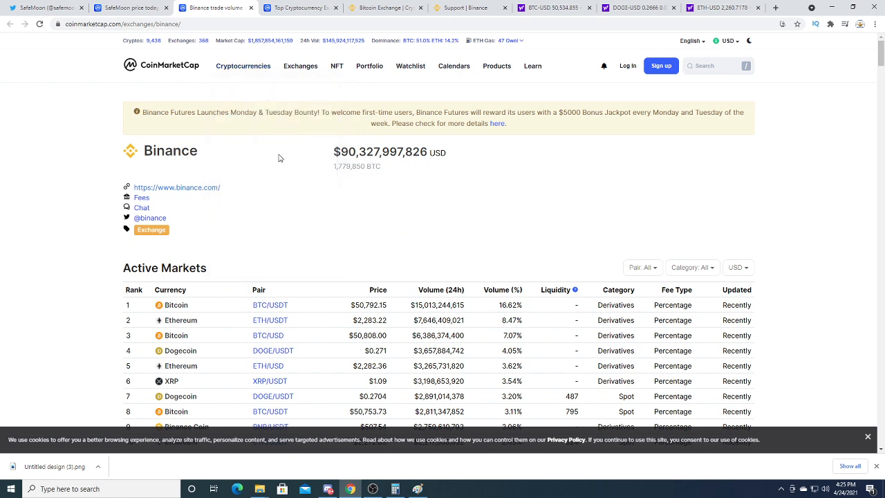
click(301, 8)
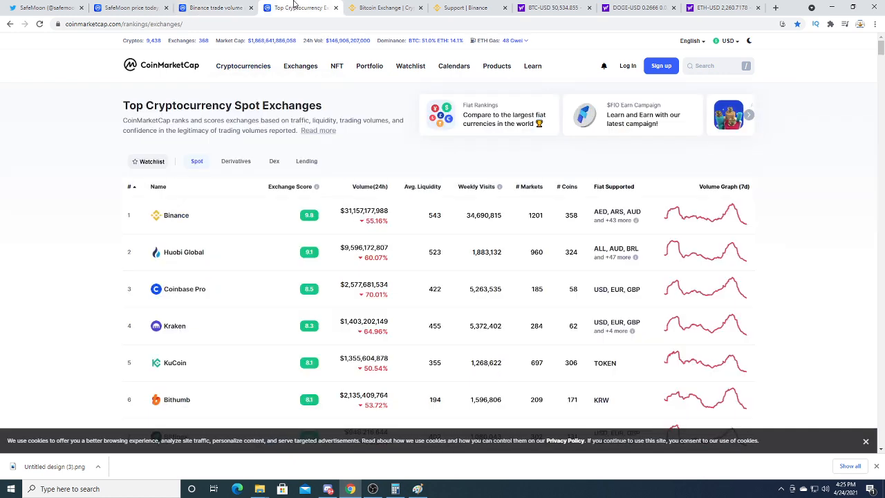
click(128, 7)
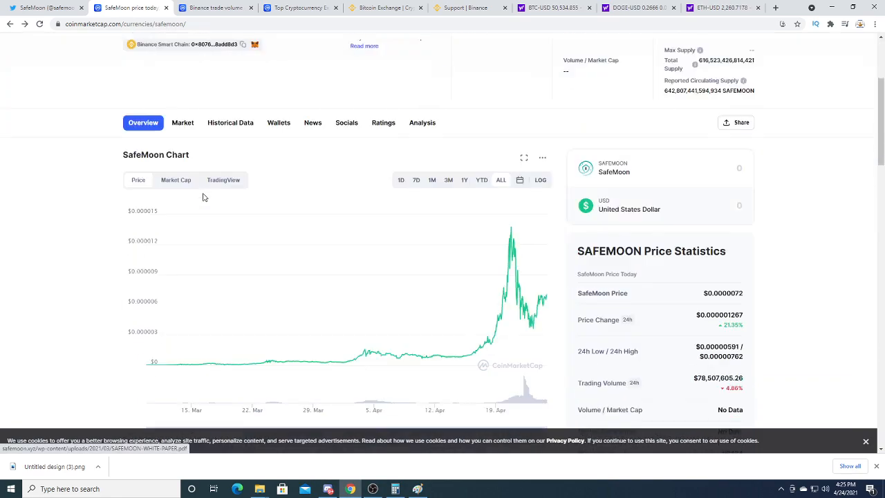
Step: Scroll to the SafeMoon Markets table listing Gate.io, PancakeSwap, MXC.COM, BitMart and WhiteBIT
scroll(down, 3)
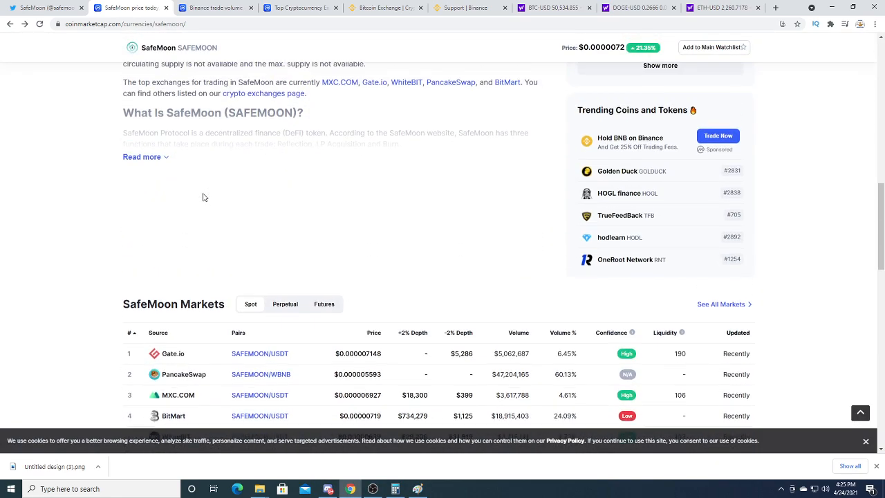
scroll(down, 3)
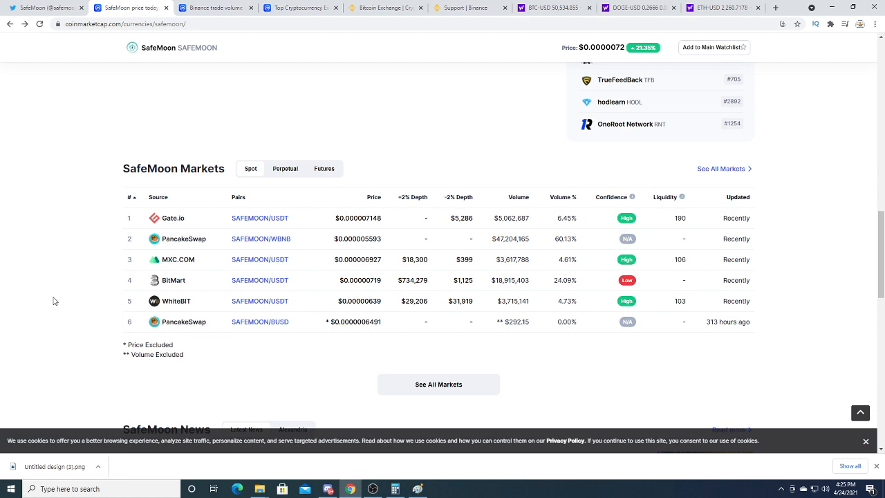
mouse_move(7, 214)
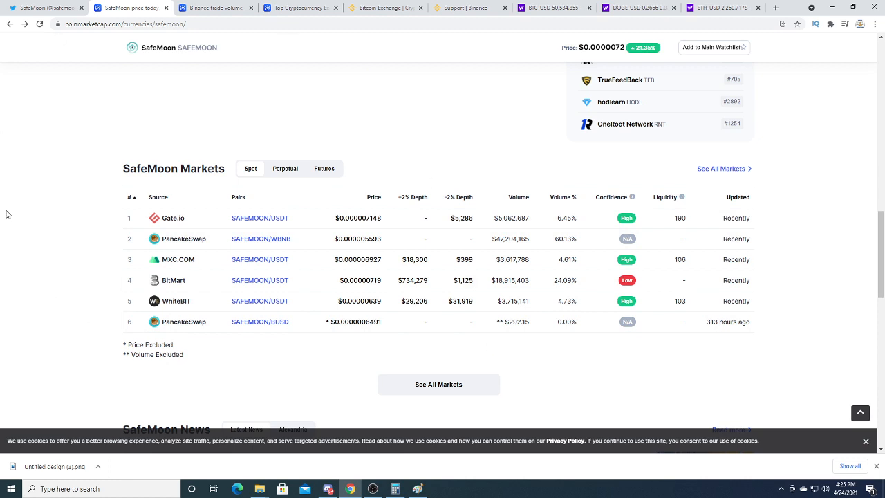
mouse_move(192, 229)
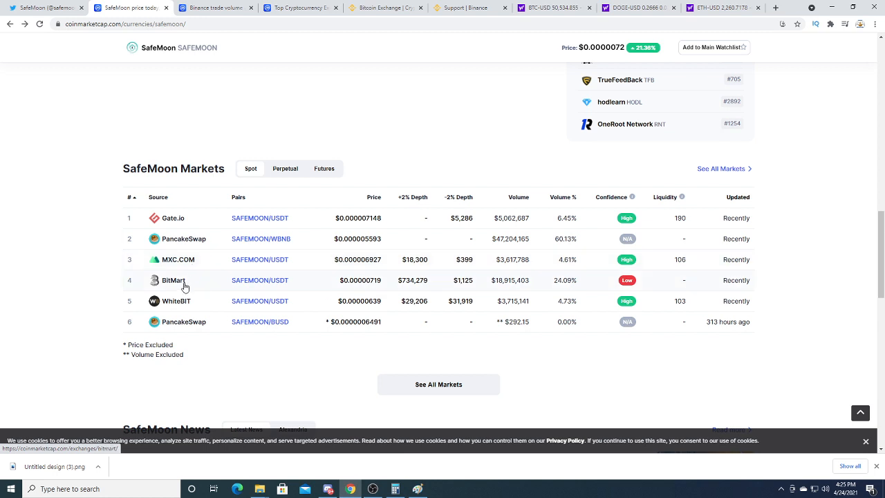
mouse_move(183, 328)
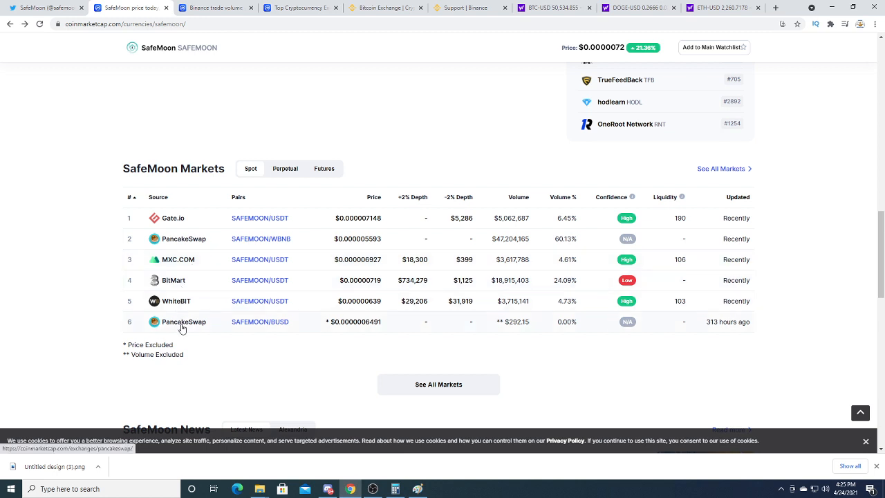
mouse_move(28, 273)
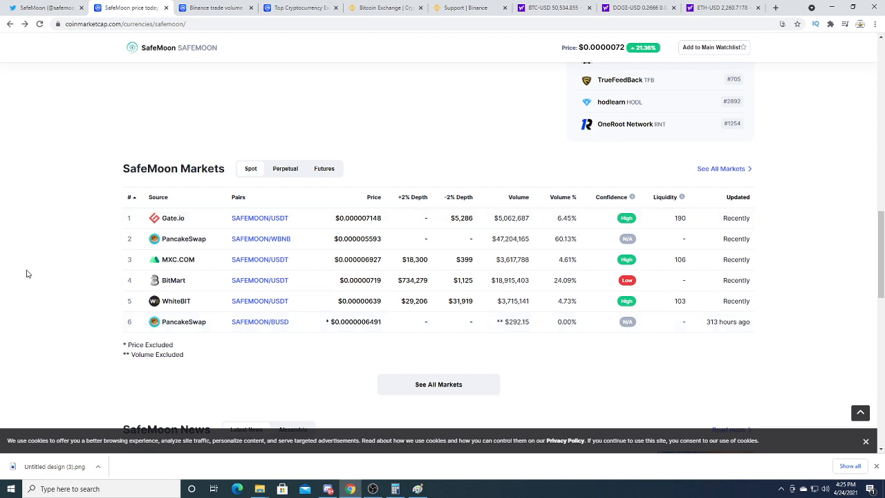
mouse_move(30, 268)
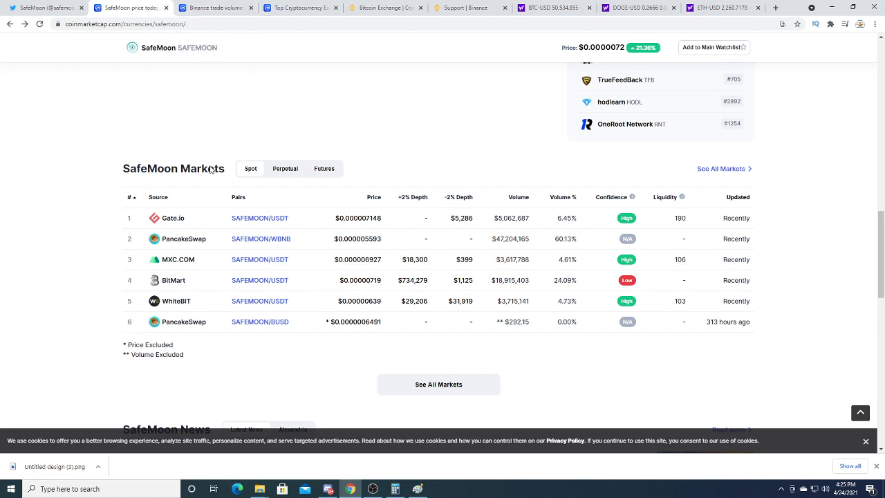
mouse_move(214, 8)
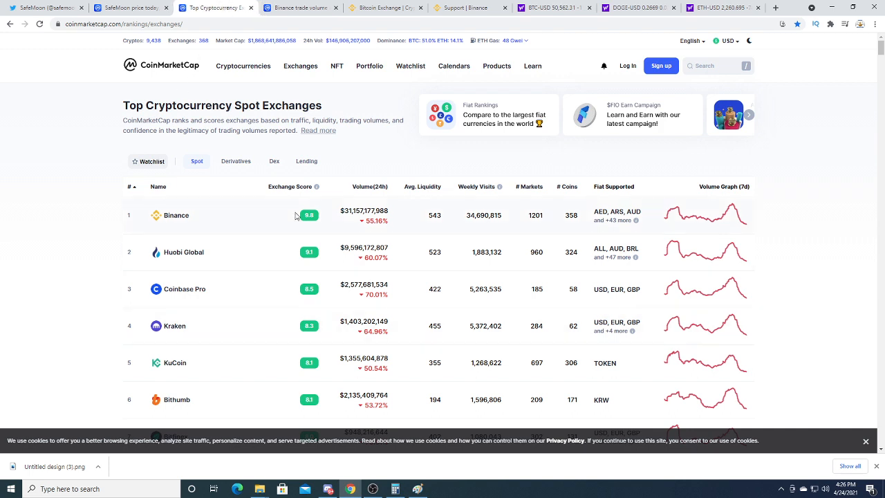
mouse_move(194, 216)
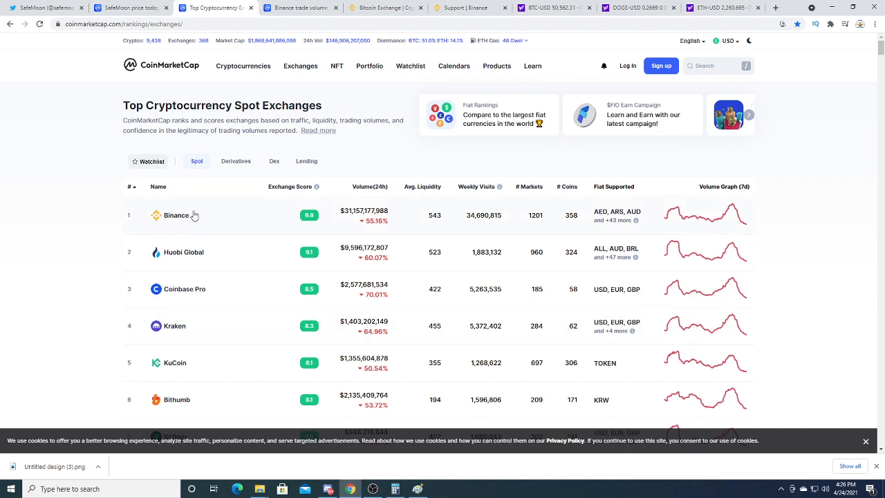
mouse_move(323, 215)
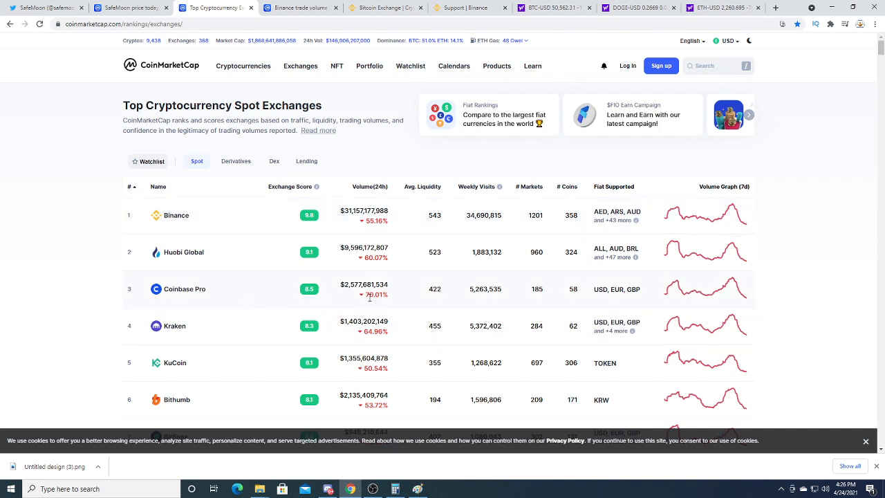
mouse_move(194, 259)
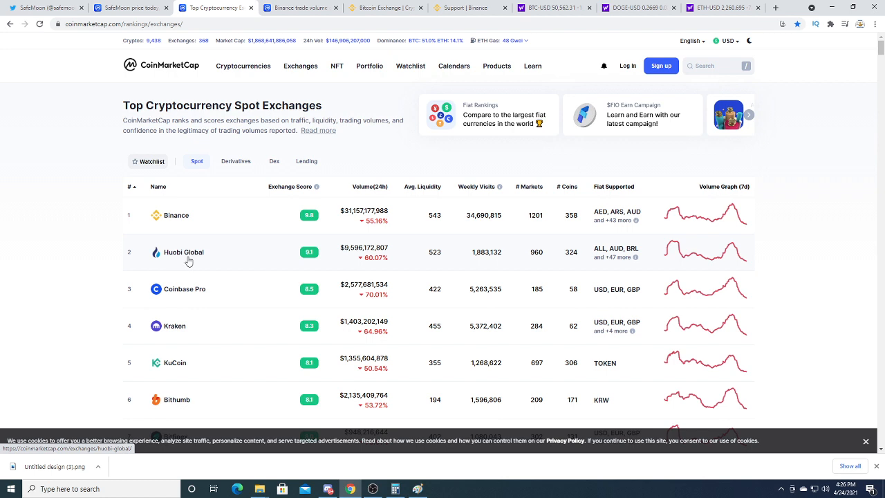
mouse_move(315, 255)
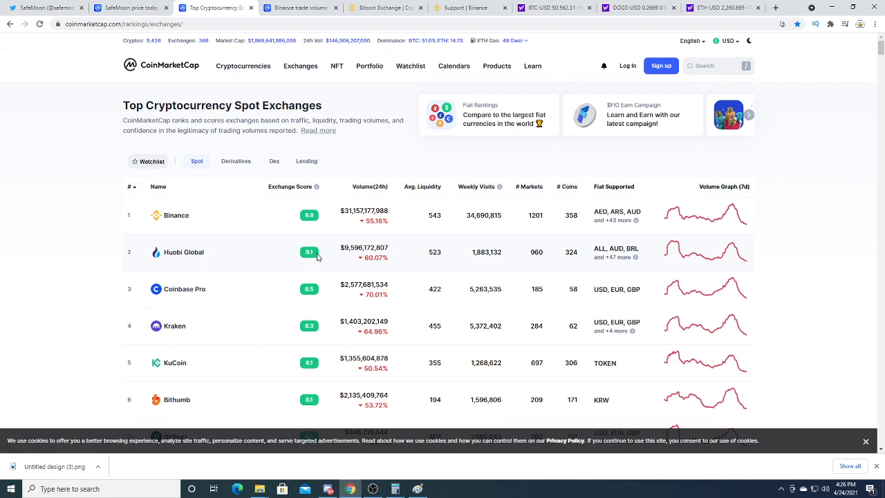
Step: Find Gate.io in the spot exchanges ranking and open its $1.465B-volume exchange page
scroll(down, 3)
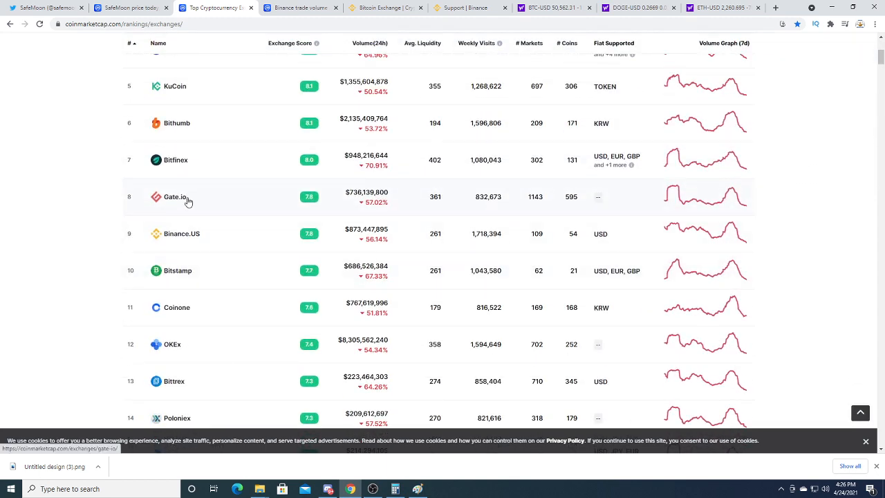
mouse_move(274, 205)
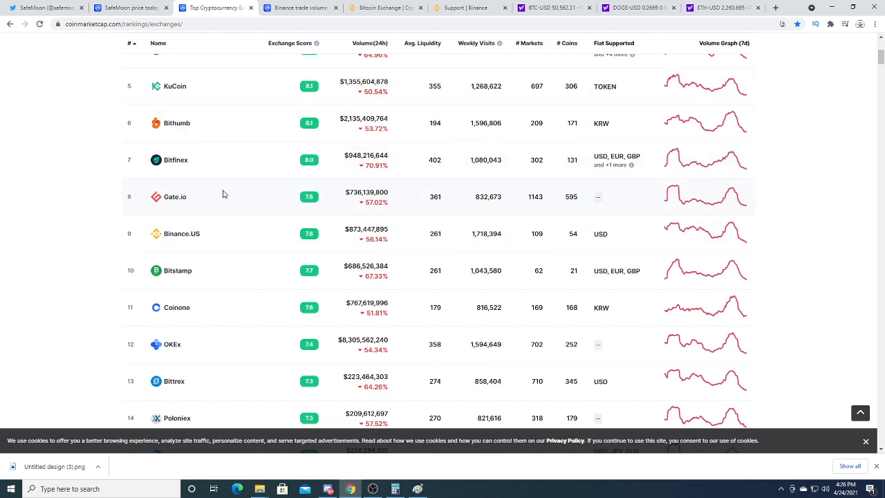
mouse_move(155, 203)
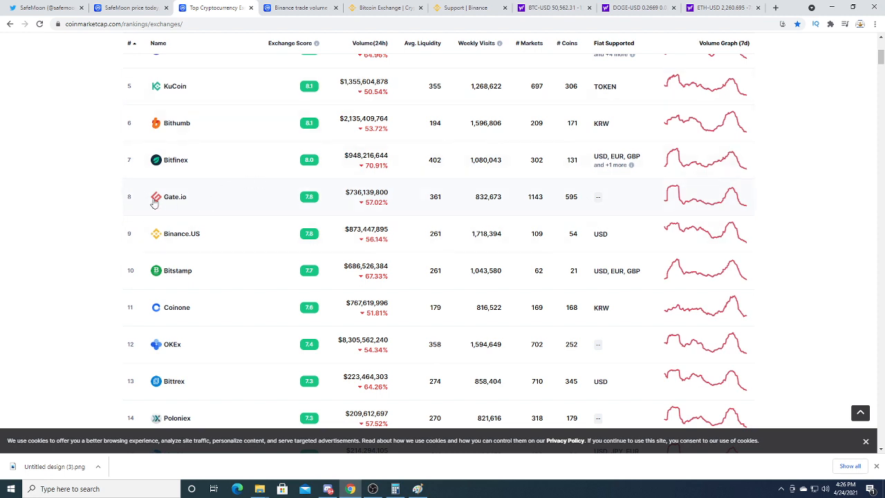
mouse_move(171, 200)
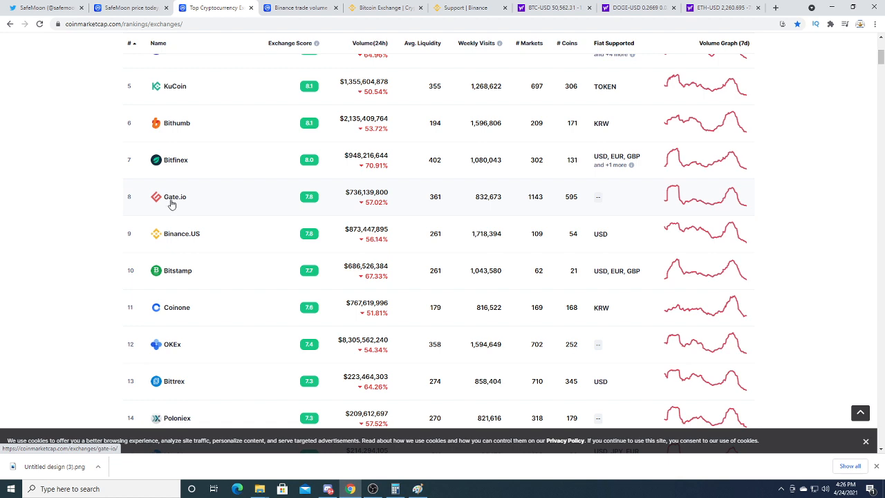
scroll(up, 3)
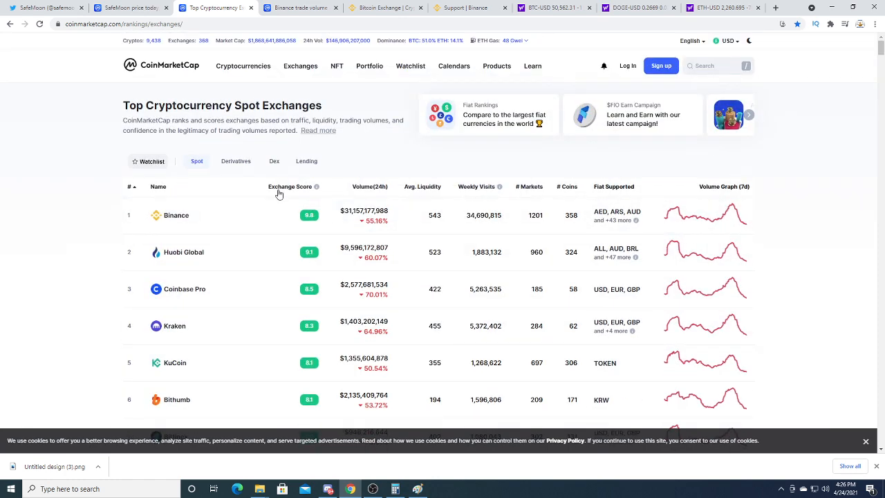
scroll(down, 3)
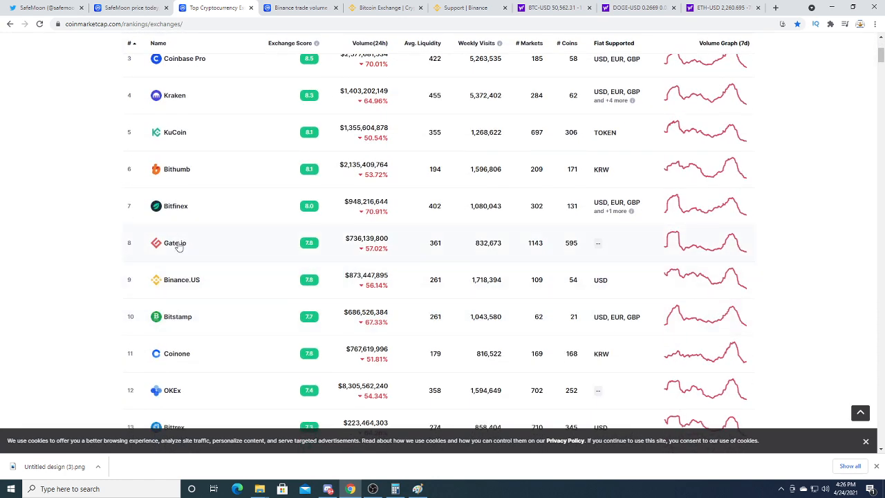
click(175, 243)
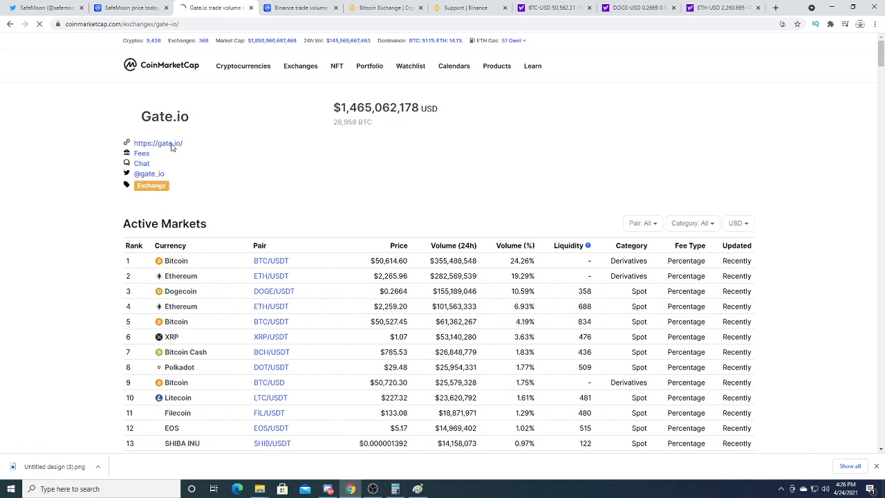
Step: Visit gate.io and scroll through the homepage to the footer and back up
click(159, 143)
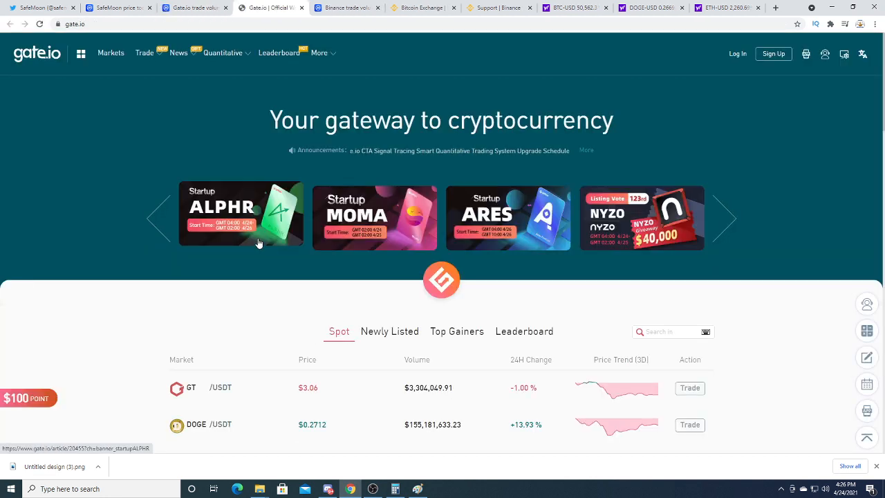
scroll(down, 3)
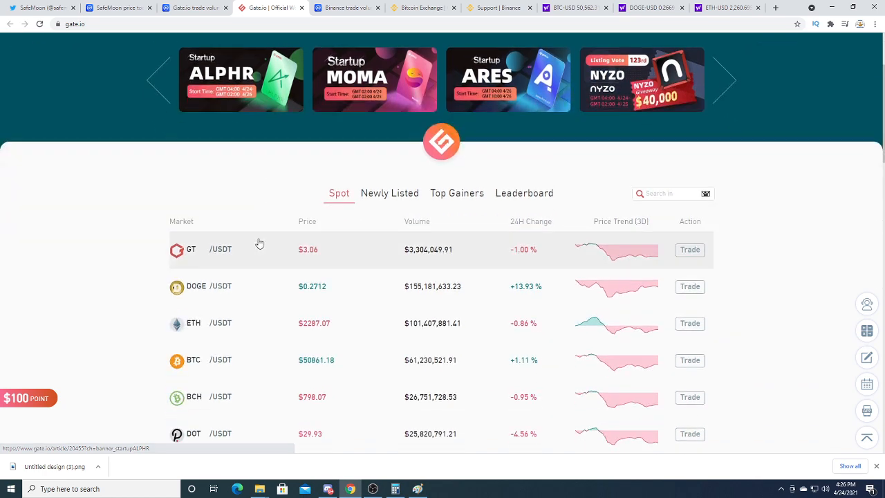
scroll(down, 3)
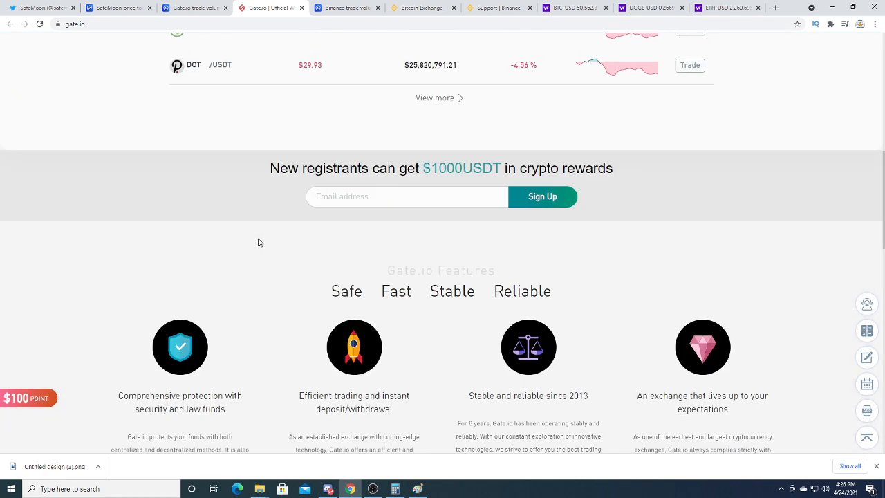
scroll(down, 3)
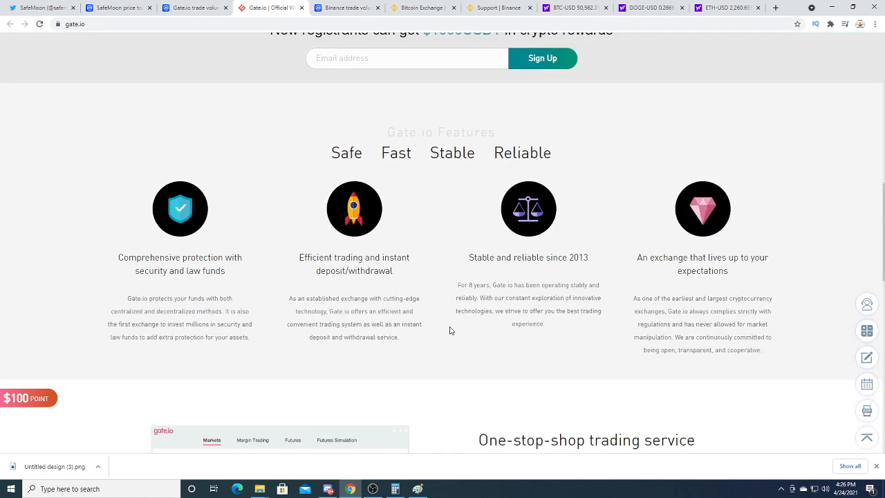
scroll(down, 3)
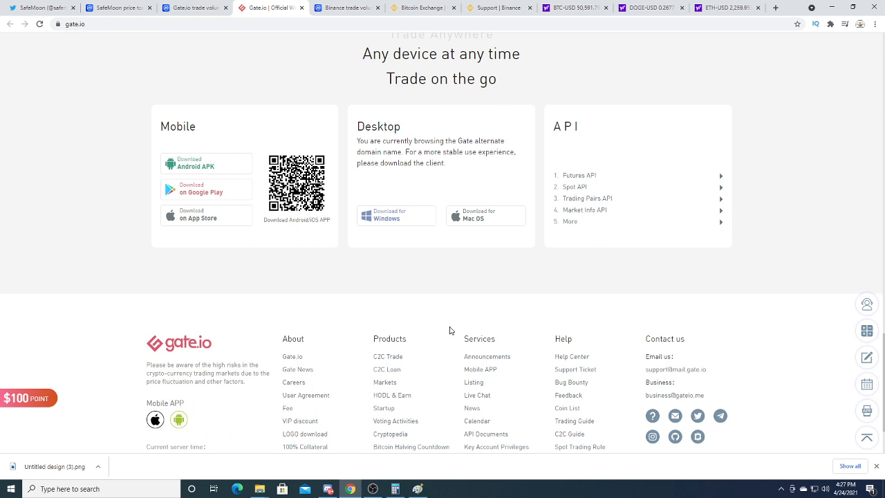
scroll(down, 3)
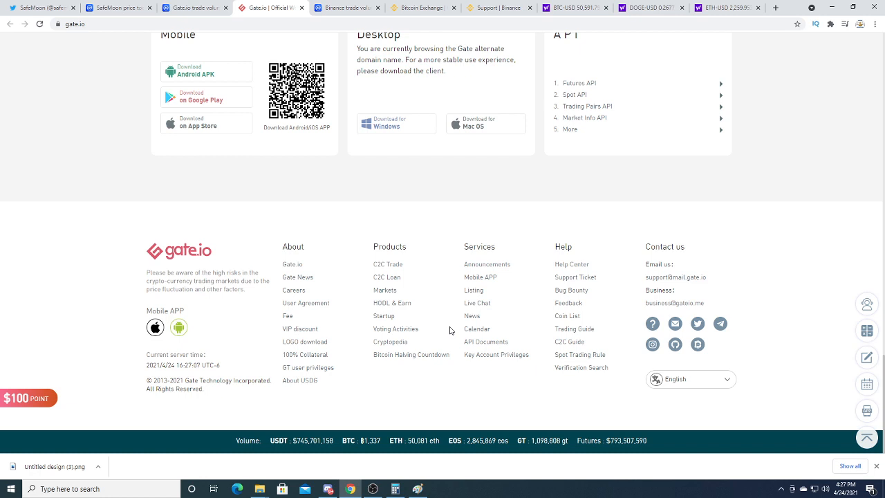
click(179, 327)
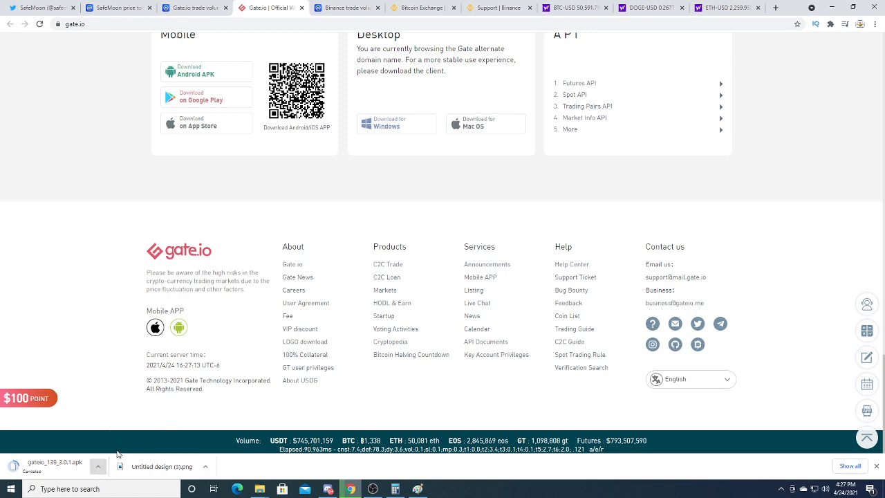
mouse_move(810, 434)
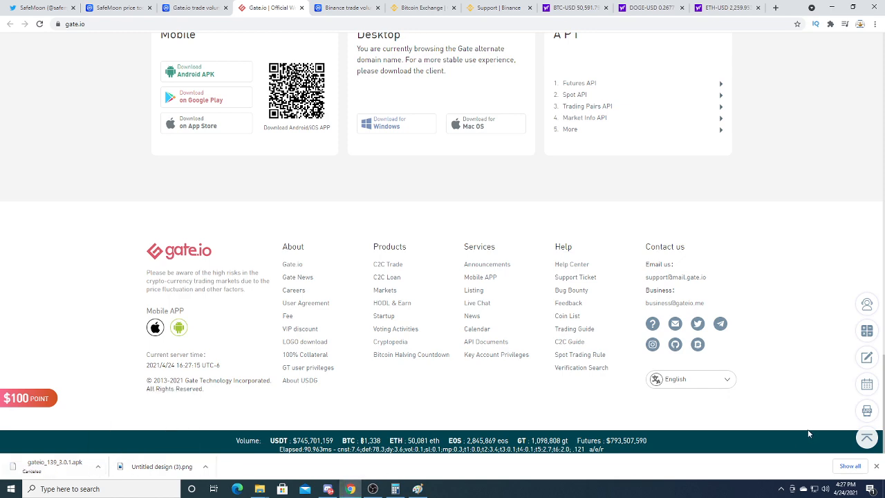
scroll(up, 3)
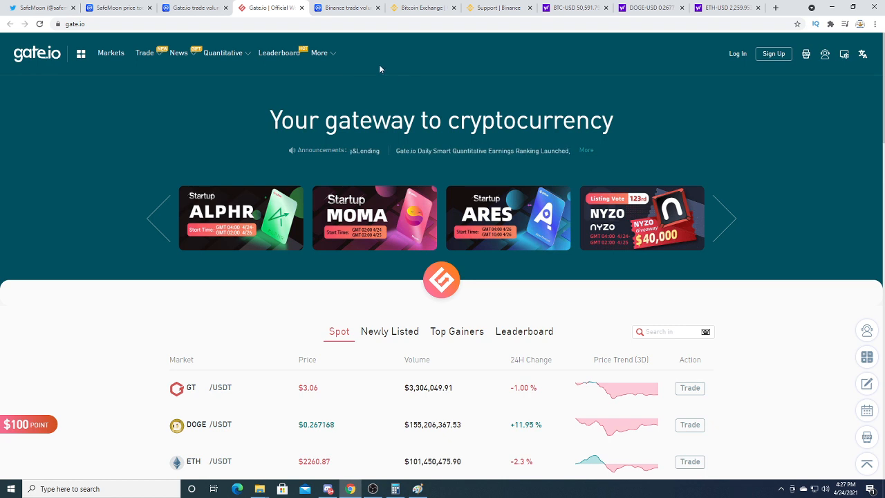
Step: Go to Gate.io's sign-up page via the More menu and dismiss the regional restrictions notice
click(319, 53)
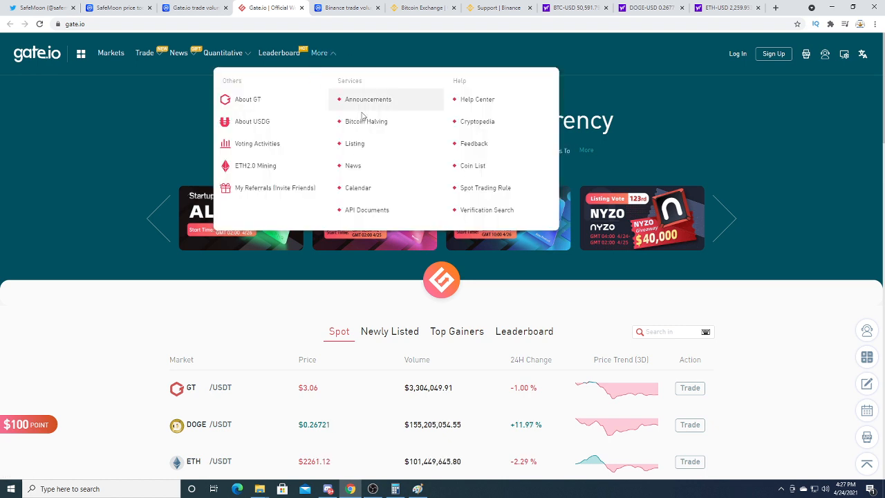
click(773, 53)
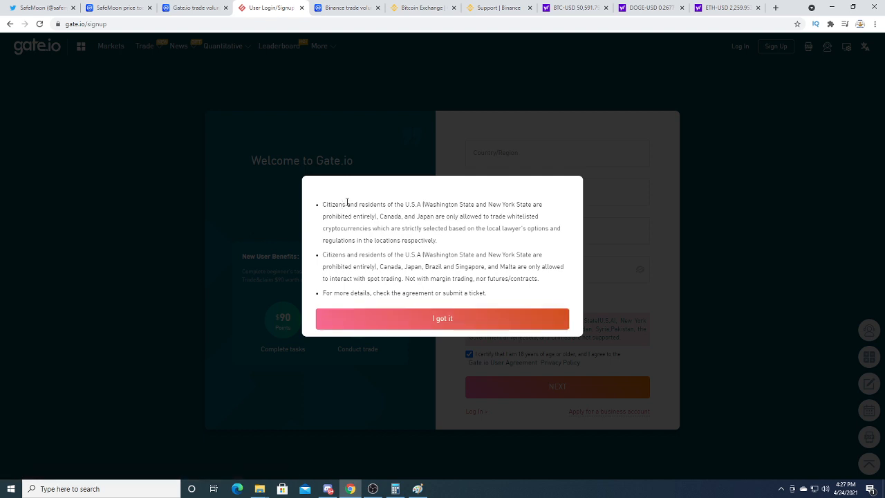
drag(347, 204, 431, 204)
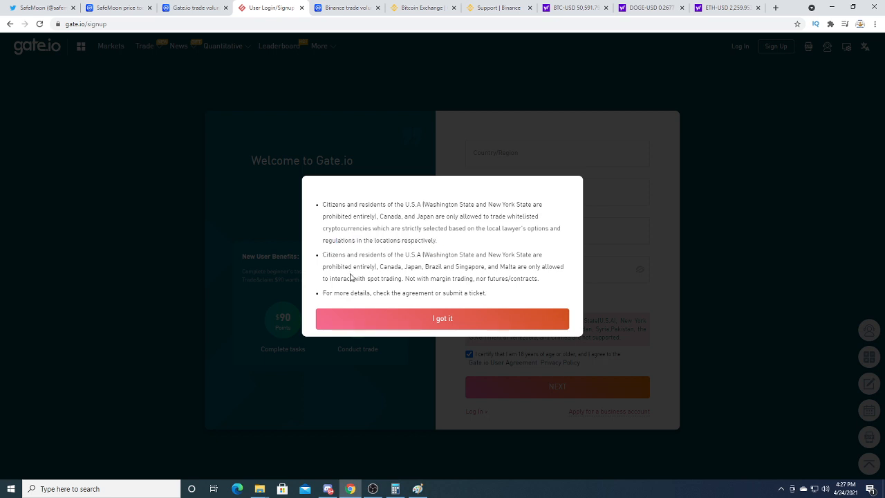
mouse_move(465, 341)
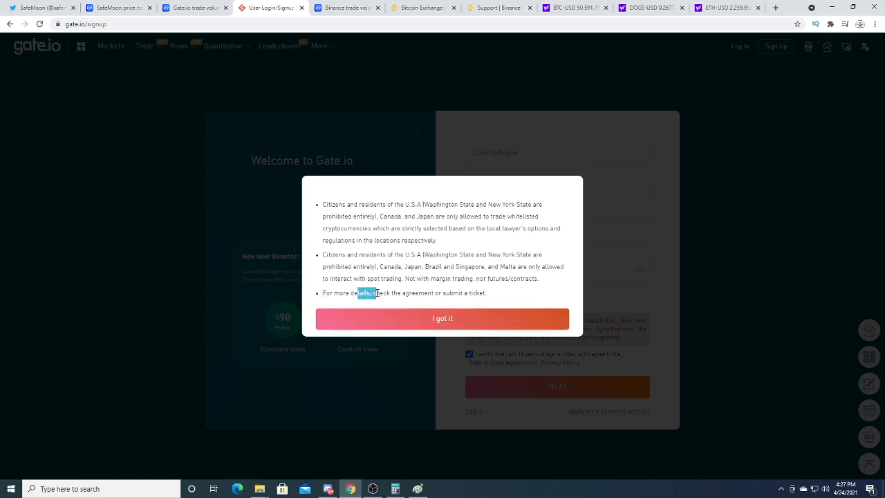
mouse_move(491, 314)
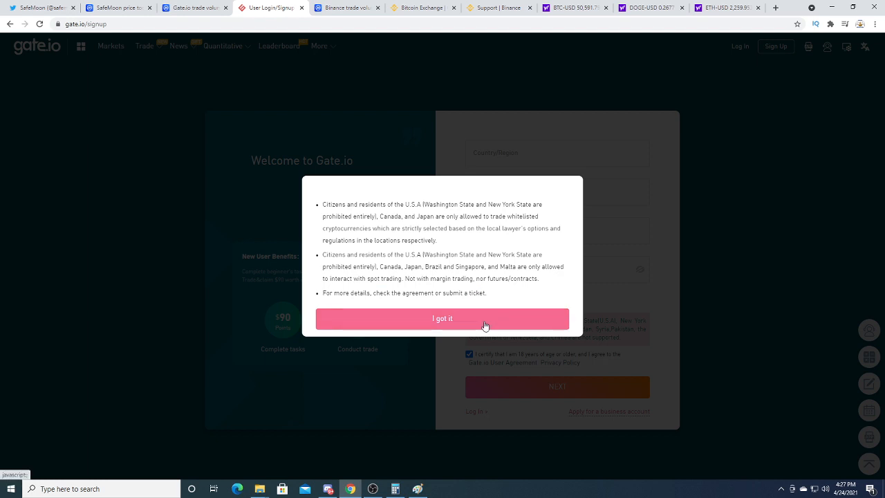
click(443, 319)
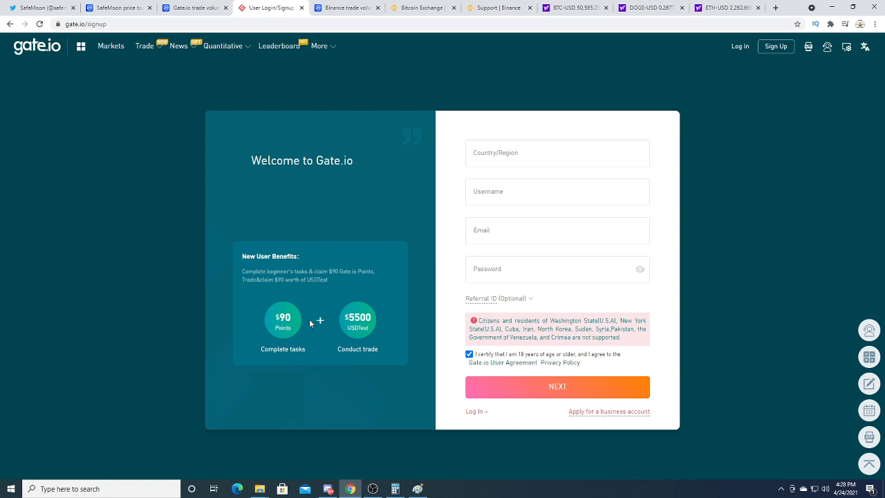
mouse_move(796, 319)
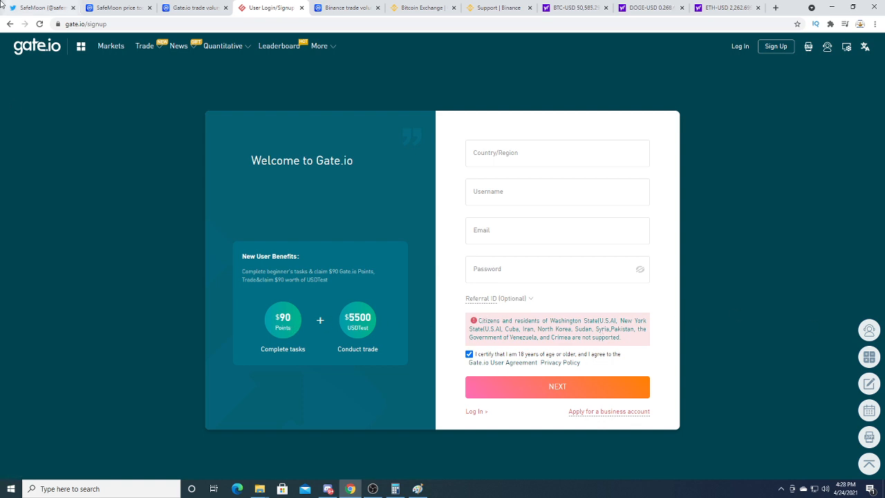
mouse_move(111, 46)
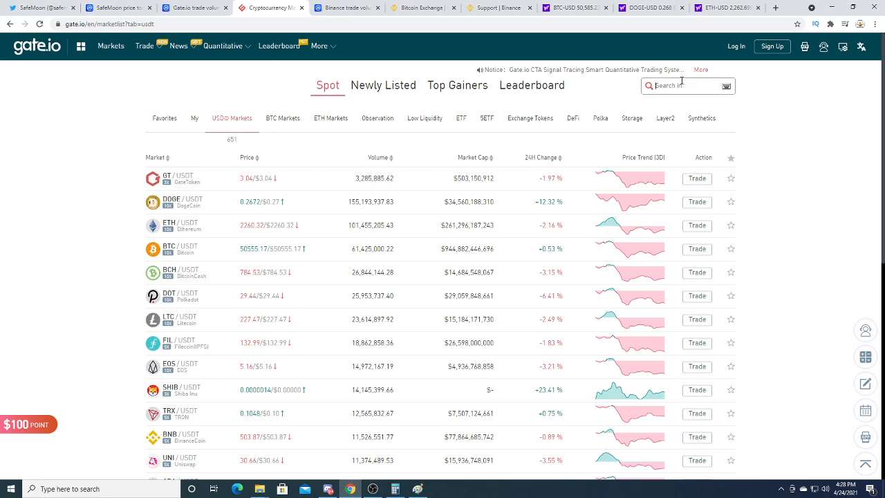
text(safe)
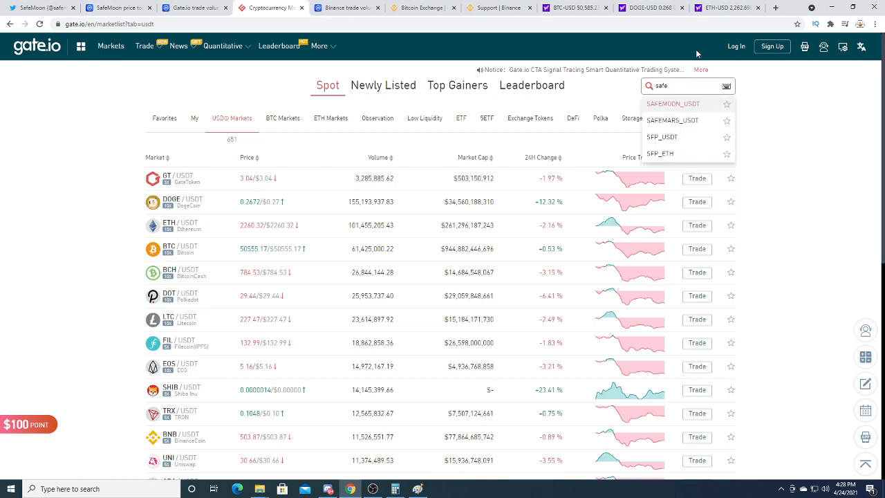
click(672, 103)
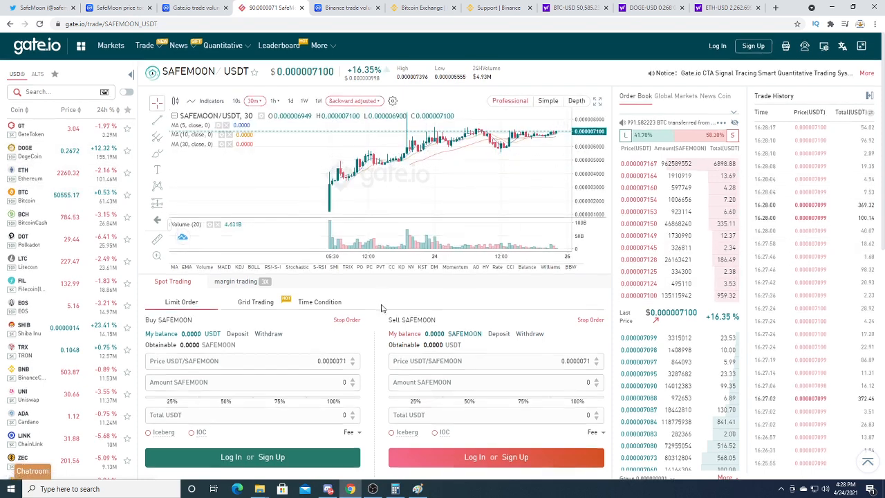
scroll(down, 3)
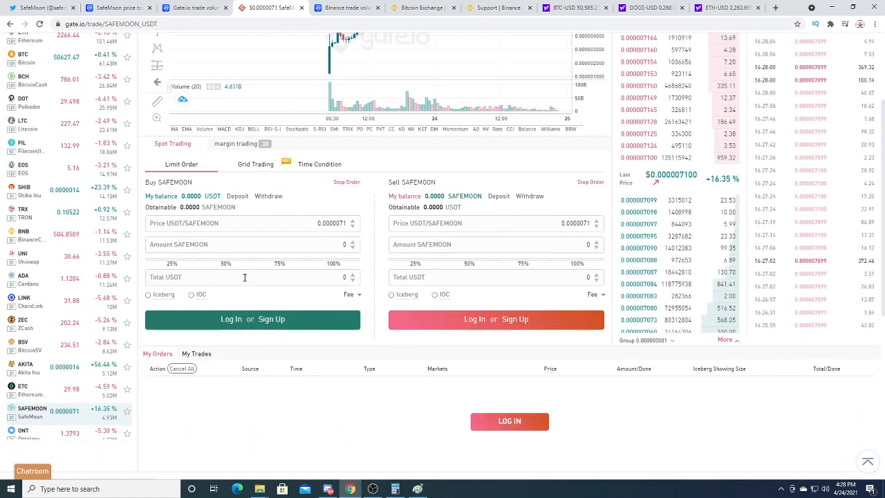
click(266, 223)
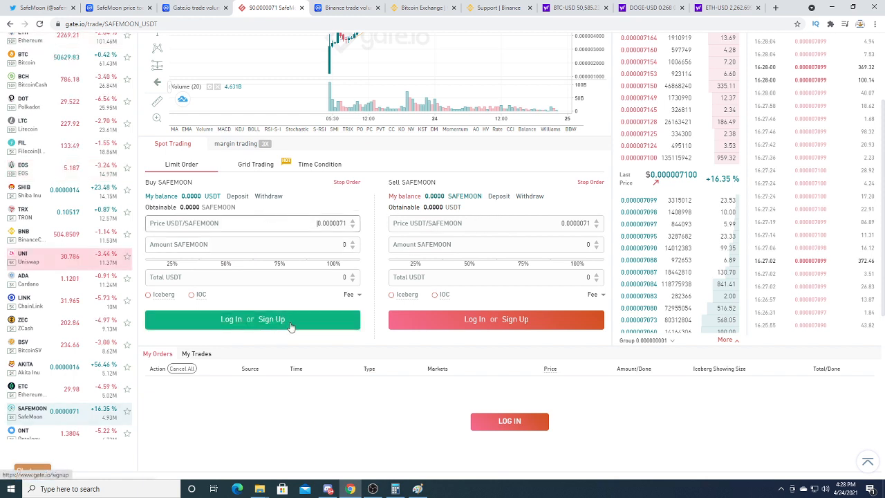
scroll(down, 3)
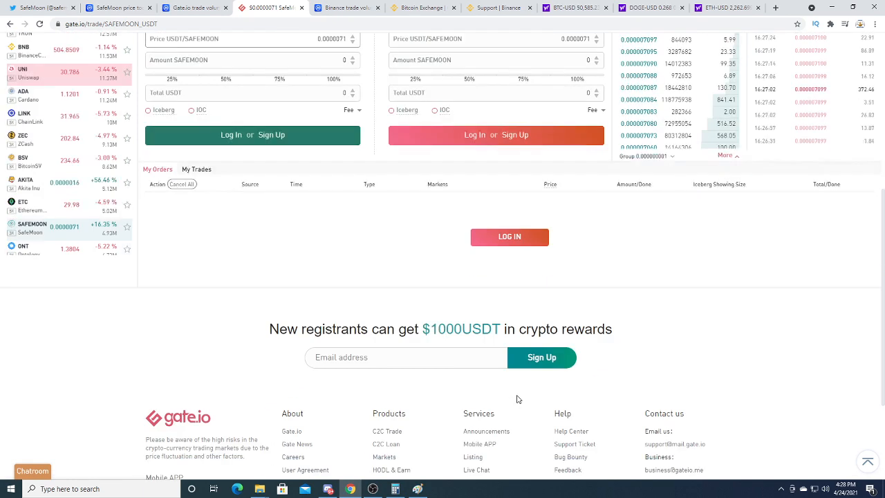
scroll(down, 3)
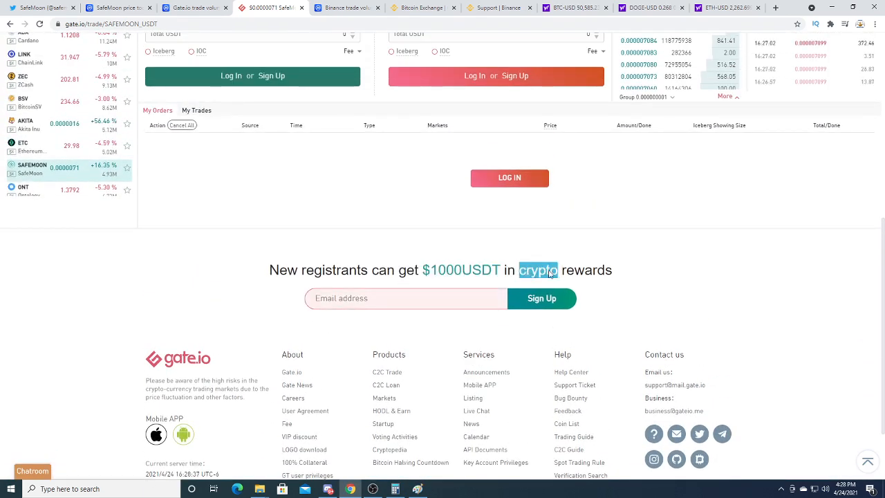
scroll(down, 3)
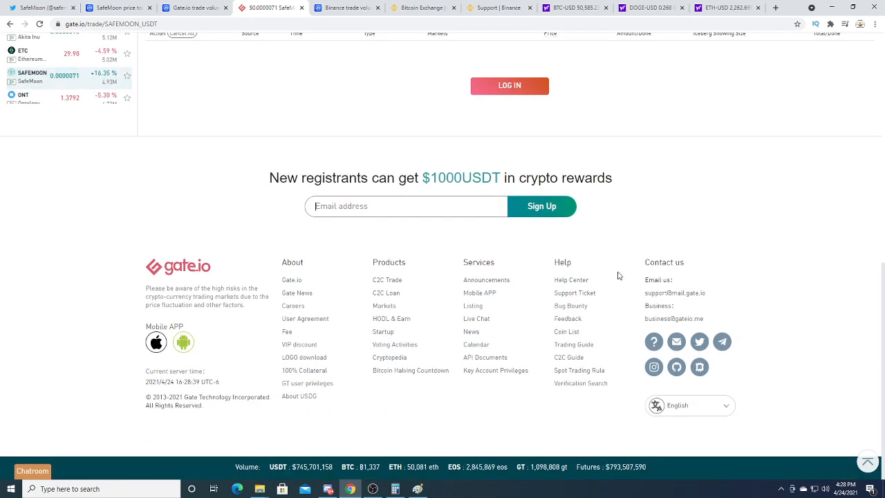
scroll(up, 3)
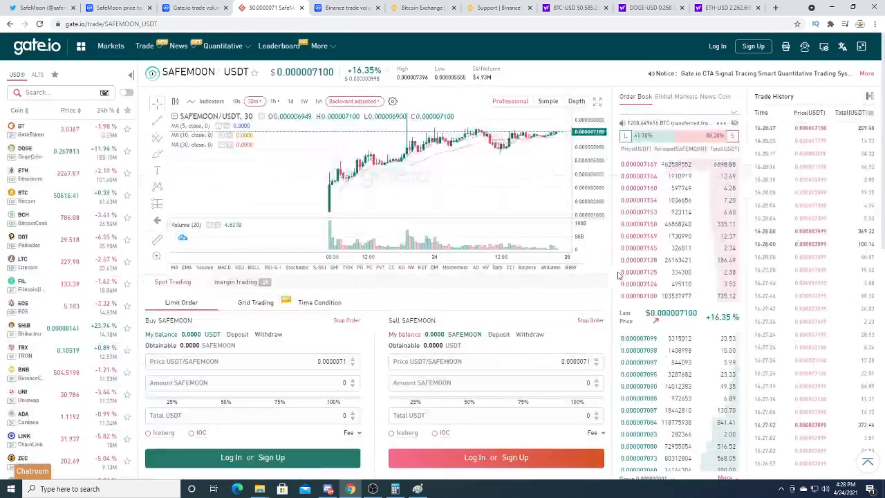
click(223, 46)
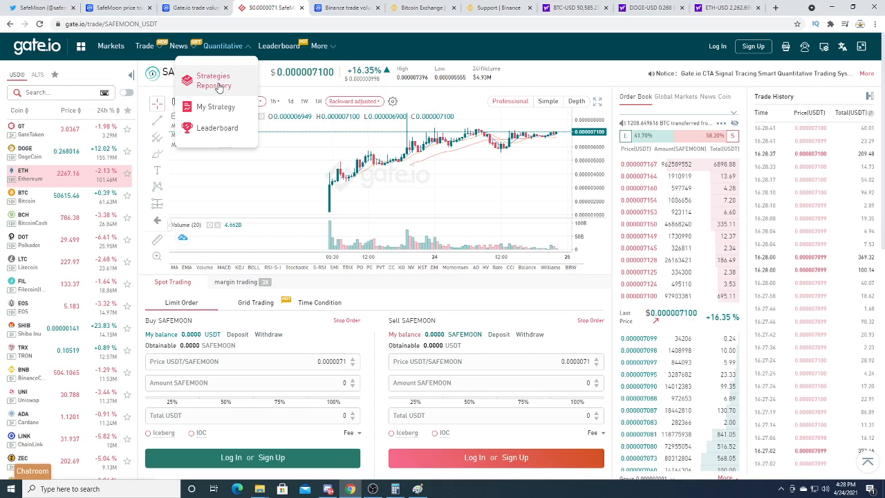
Step: Open CoinMarketCap's exchange rankings and search the page for 'par'
click(194, 8)
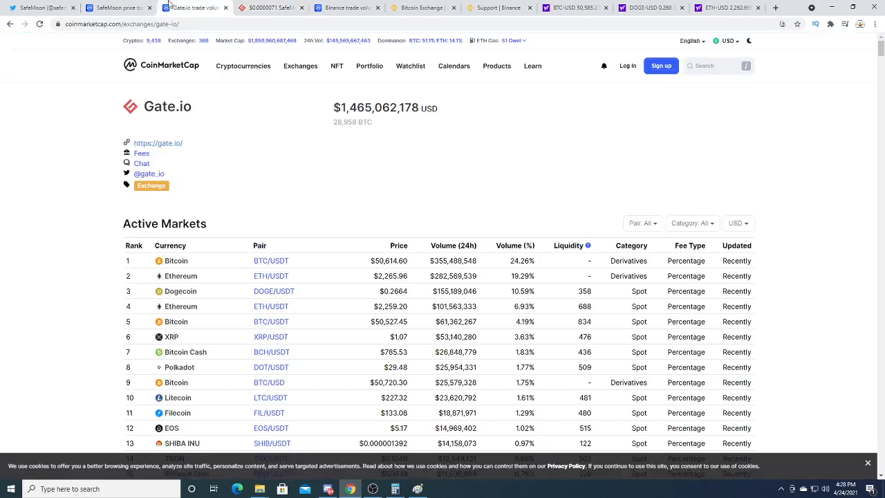
click(117, 8)
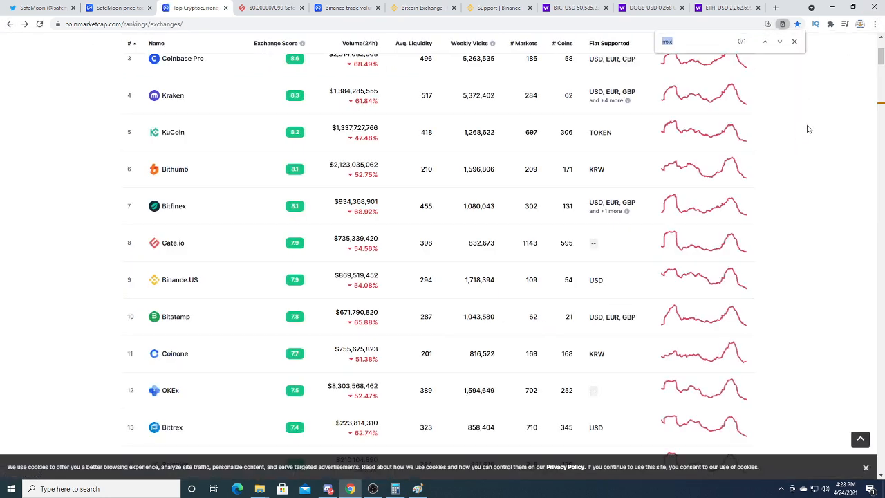
text(par)
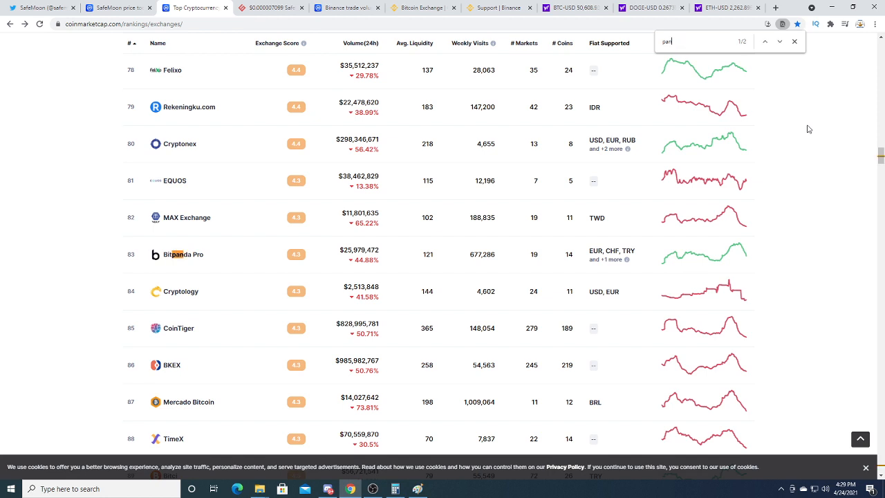
scroll(down, 3)
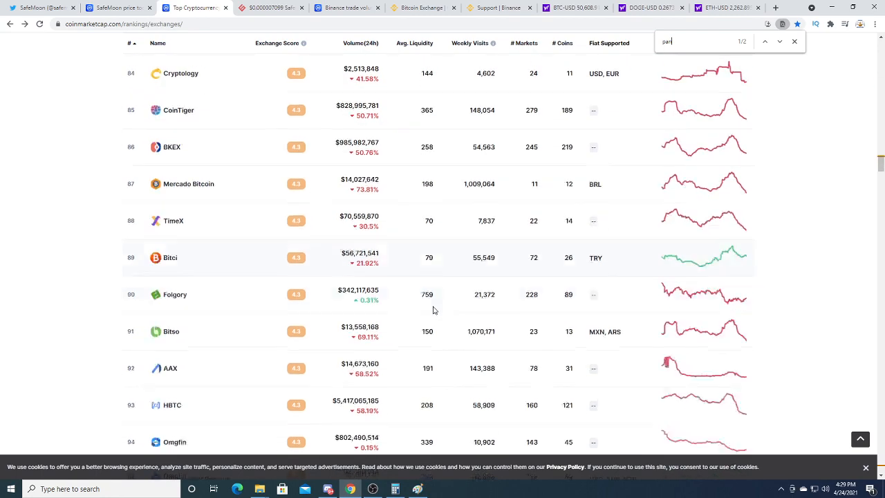
scroll(down, 3)
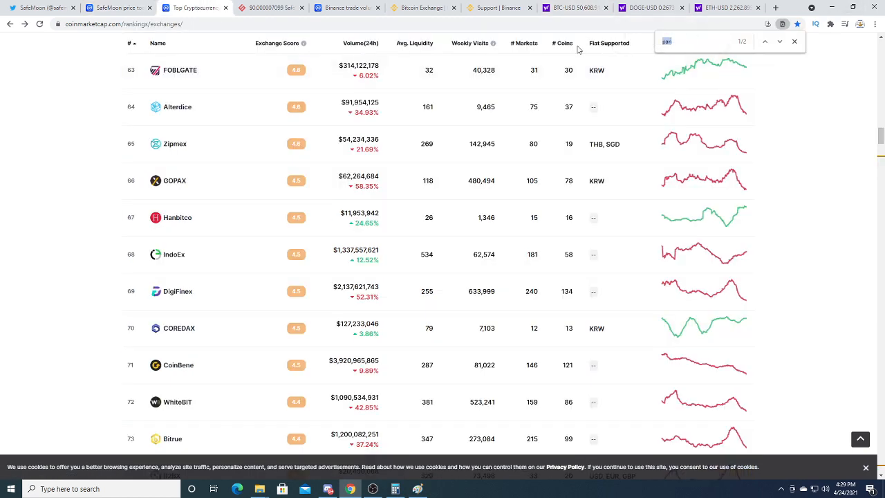
Step: Search the rankings for 'bitmart' and scroll back up the list
text(bitmart)
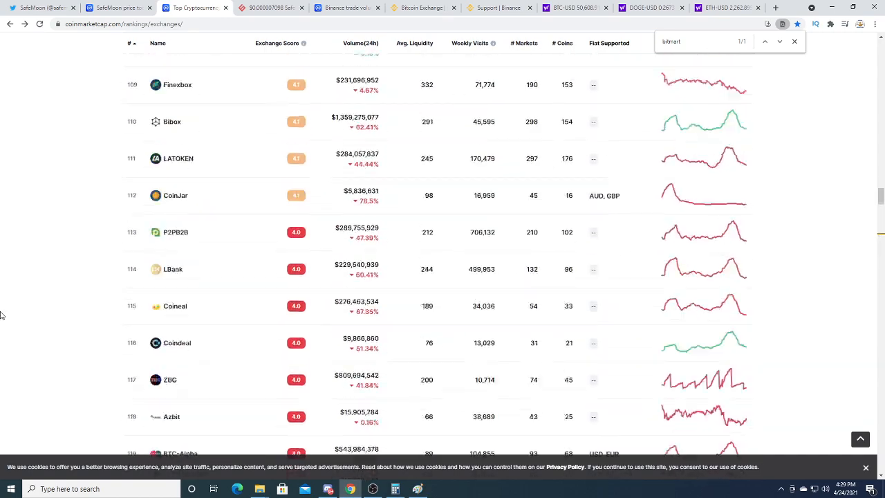
scroll(up, 3)
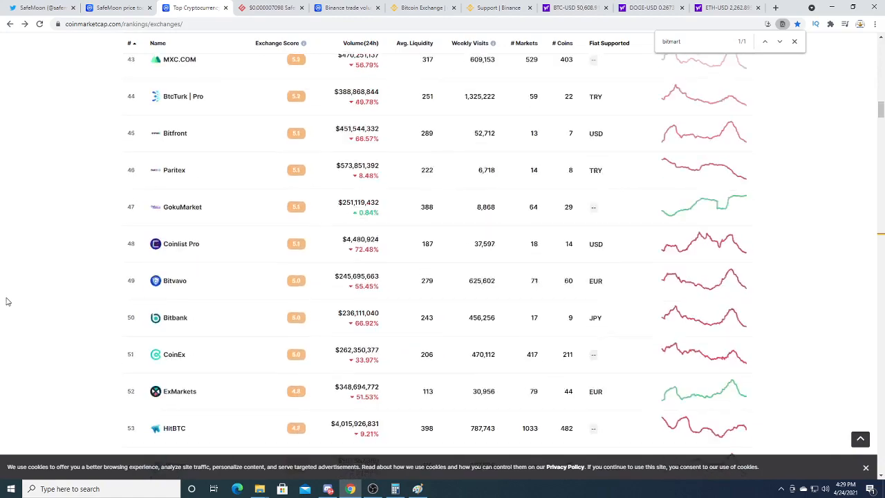
scroll(up, 3)
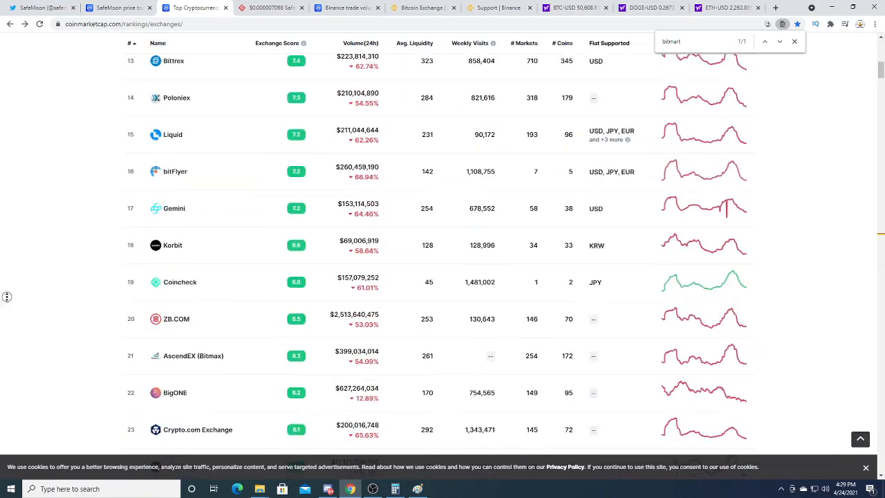
scroll(up, 3)
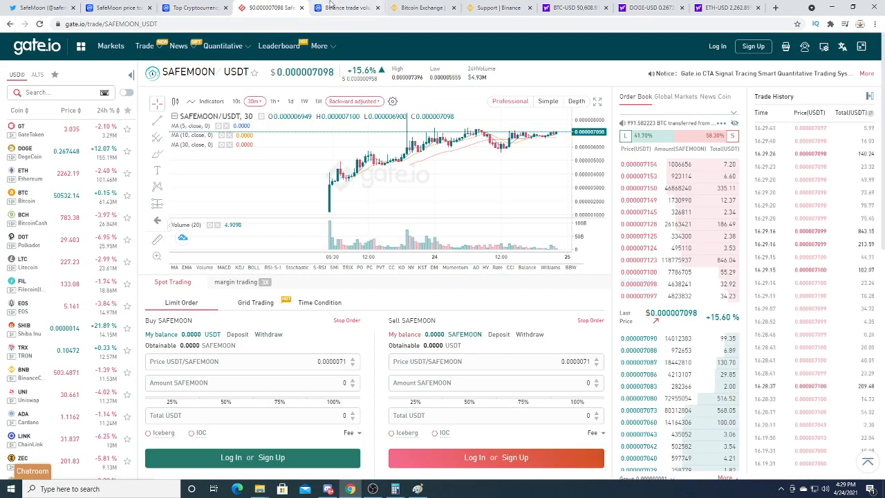
Step: Check the Binance homepage and its support search for safemoon, which returns no results
click(420, 7)
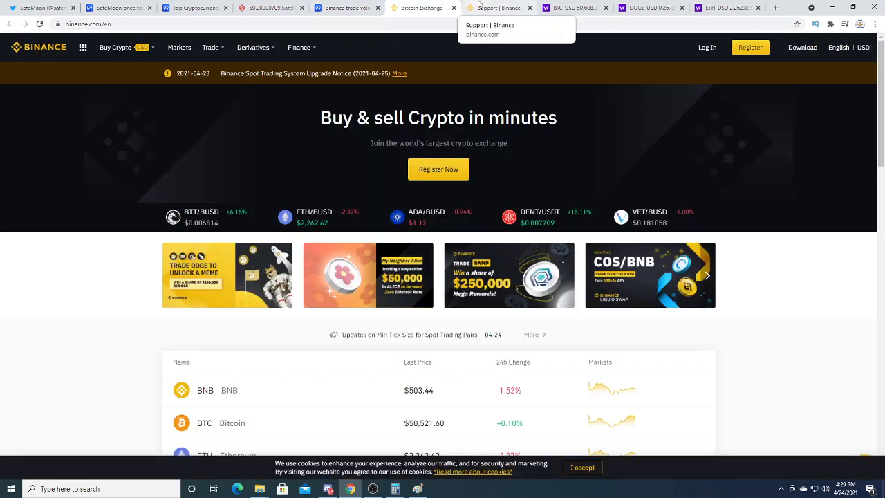
click(500, 7)
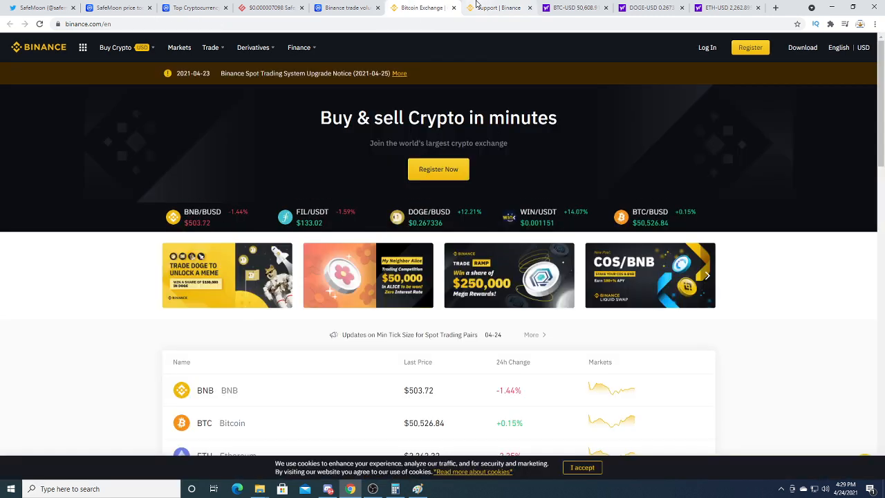
click(498, 7)
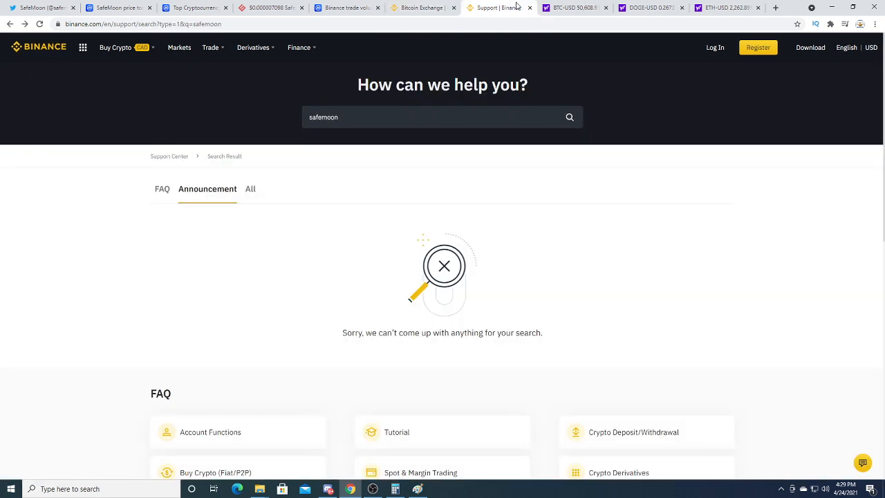
mouse_move(574, 8)
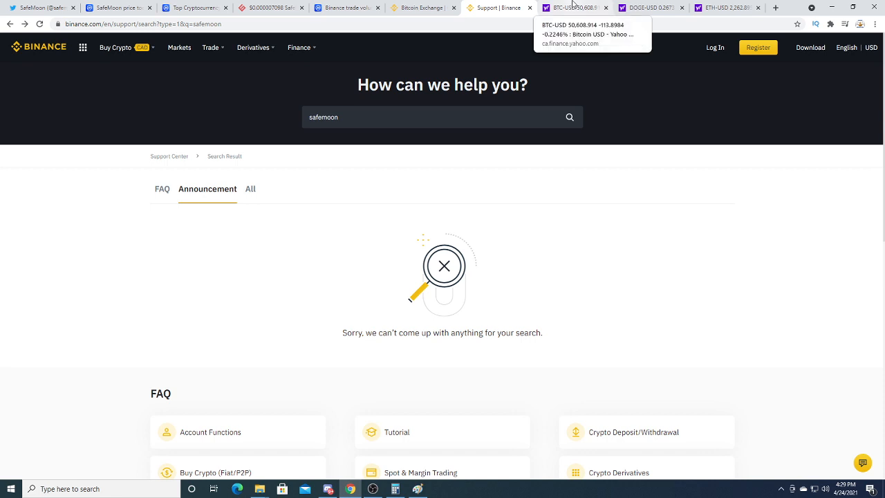
click(574, 8)
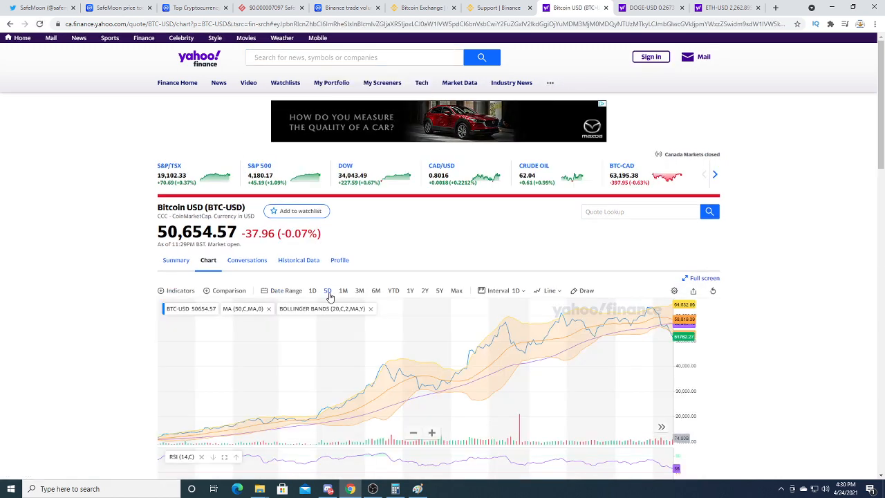
Step: Switch the Bitcoin USD chart to the 5D range with 5-minute intervals
click(328, 291)
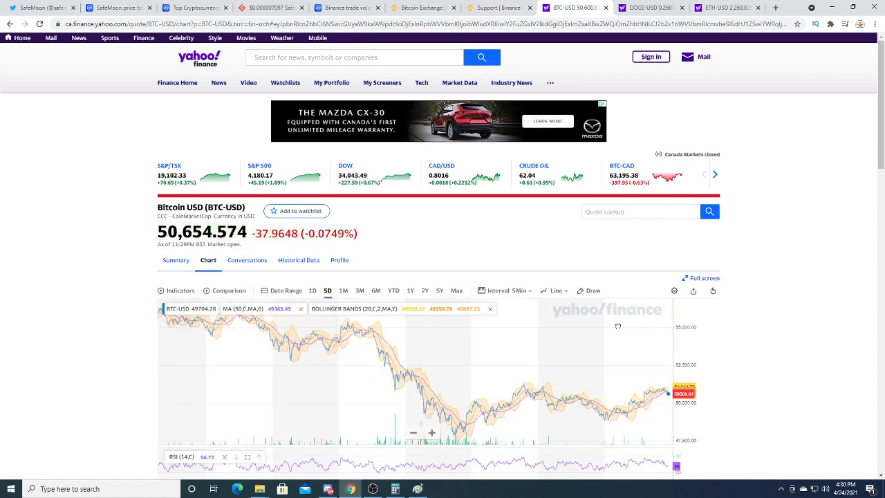
mouse_move(618, 323)
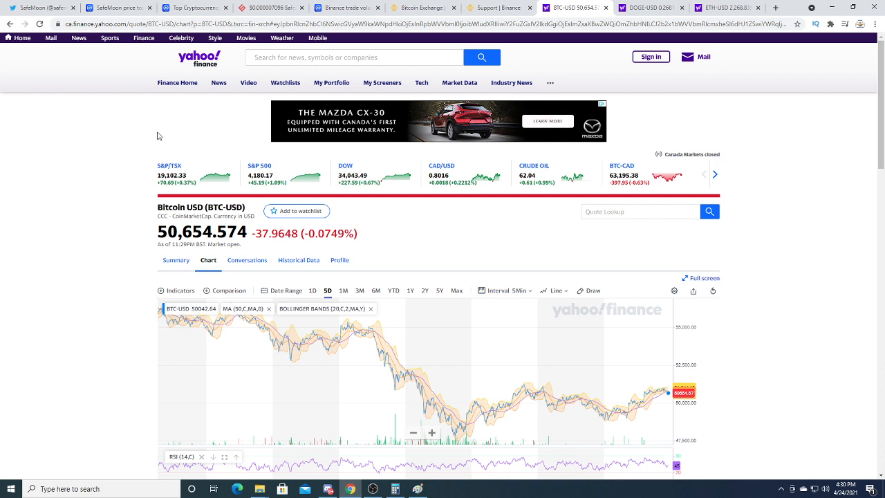
mouse_move(160, 140)
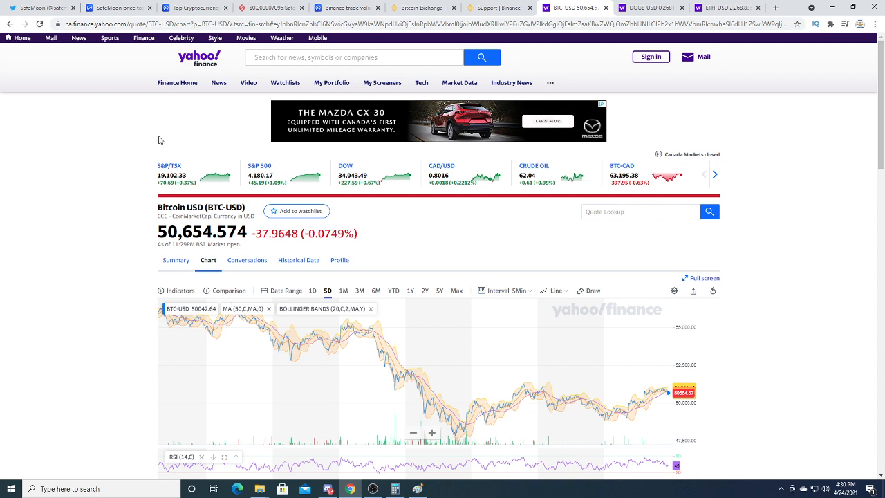
mouse_move(378, 198)
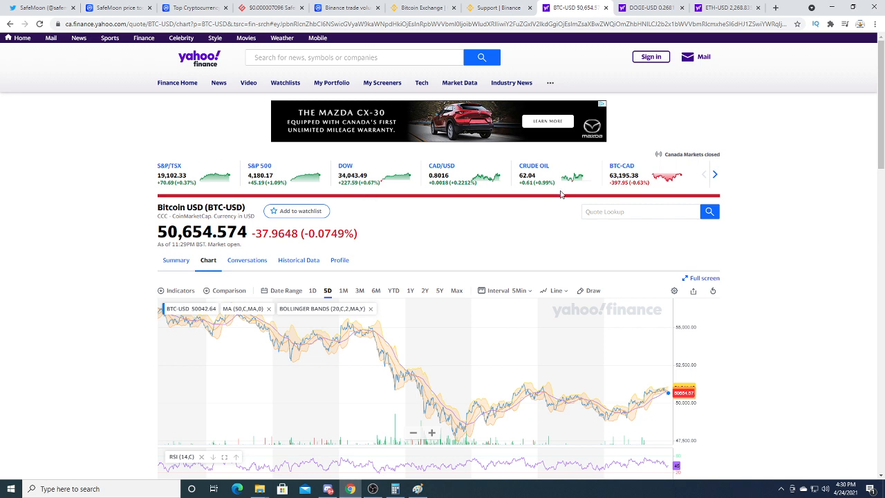
mouse_move(571, 237)
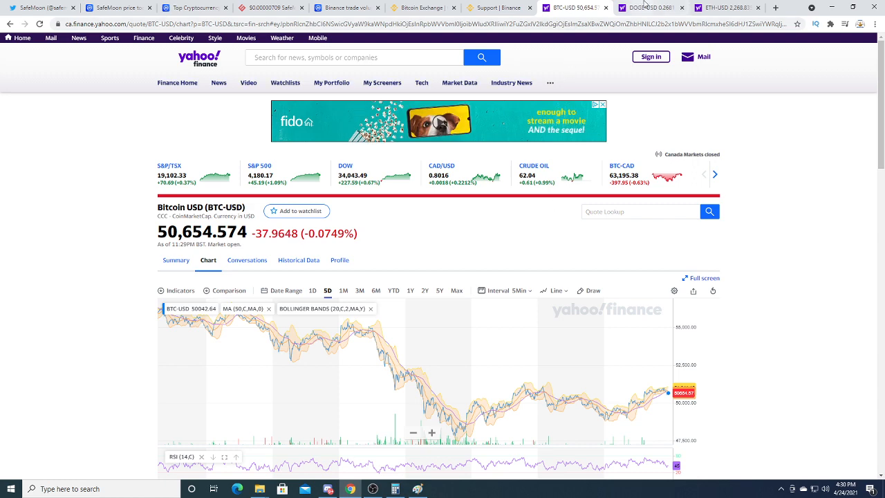
click(644, 8)
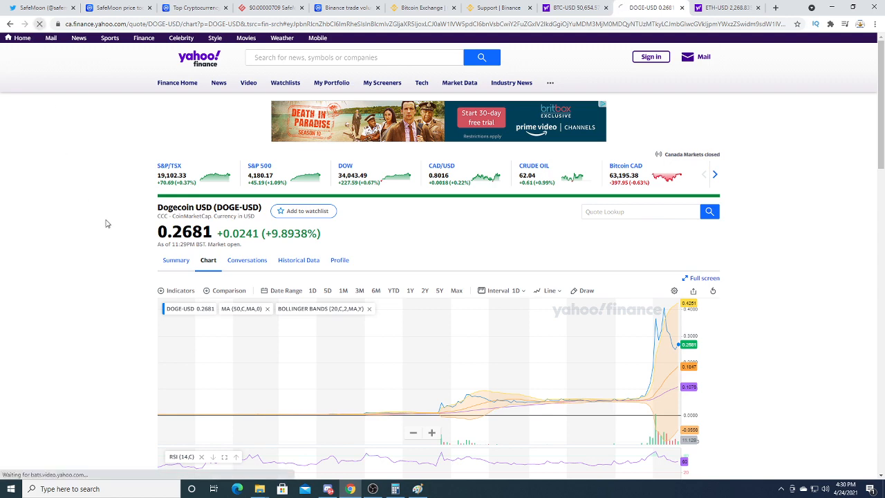
Step: Open Dogecoin's USD summary statistics at $0.2674, then move to the Ethereum quote page
scroll(down, 3)
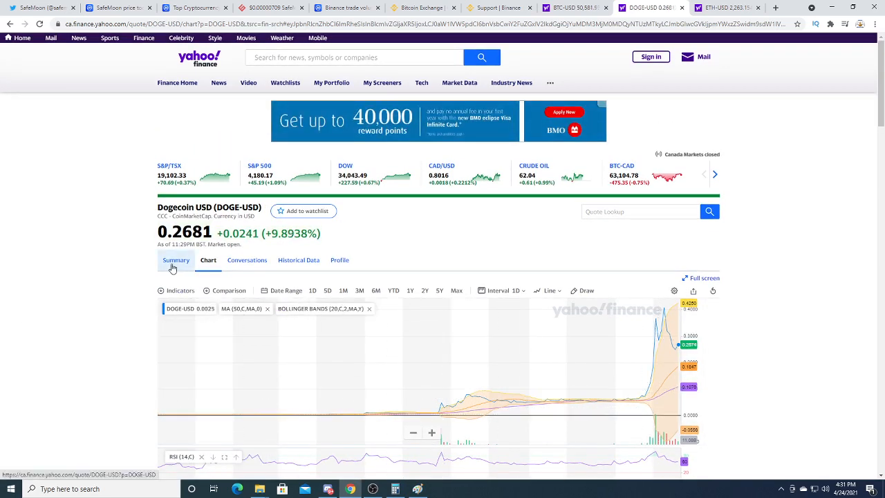
click(175, 260)
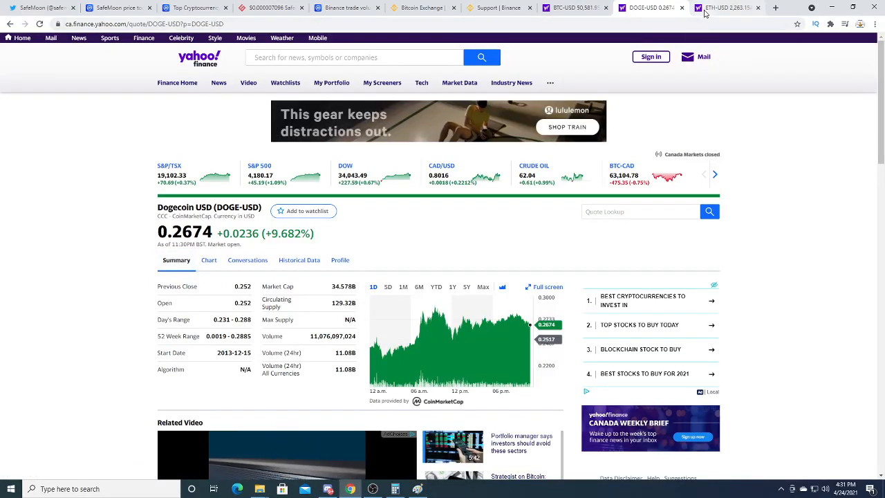
click(726, 8)
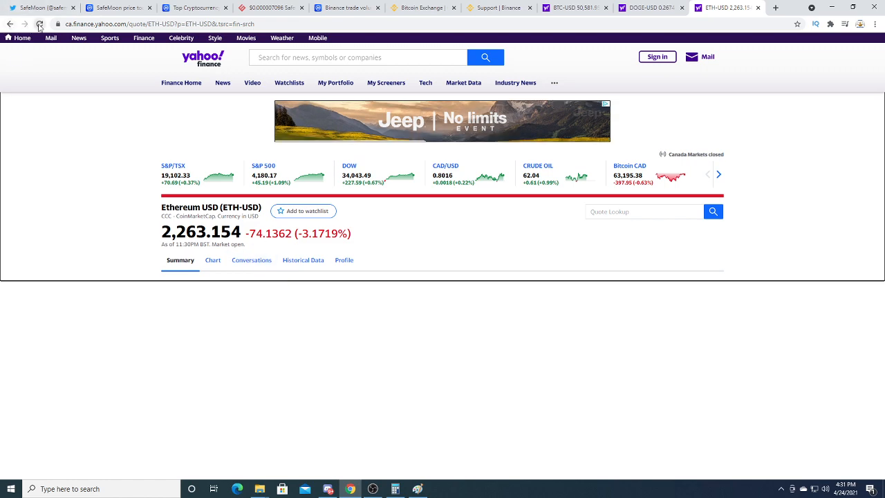
Step: Reload the Ethereum USD page and view its one-year chart with RSI and MACD
click(34, 24)
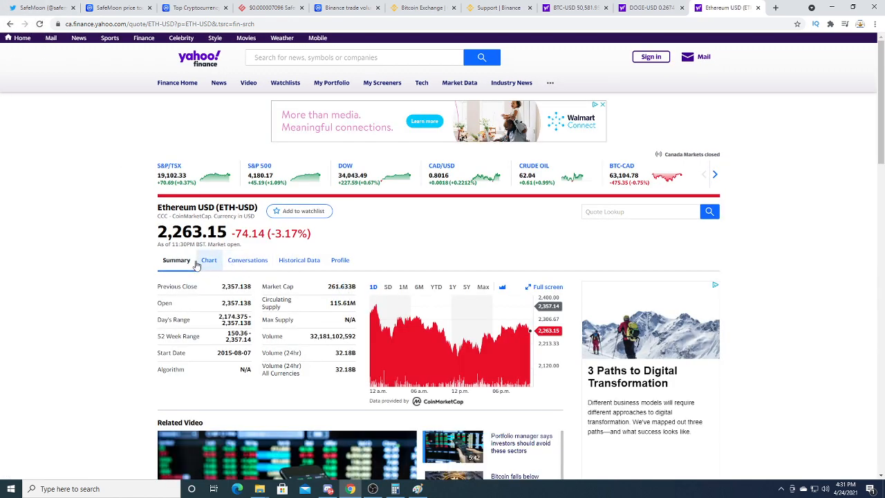
click(208, 260)
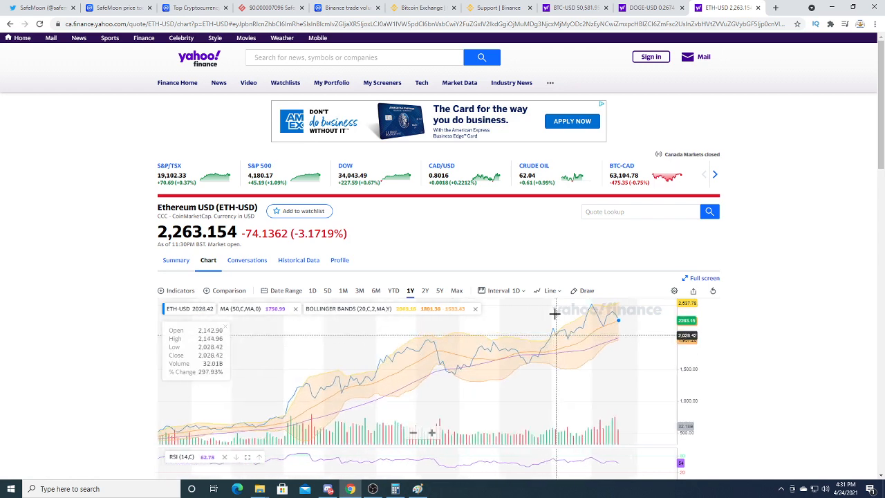
scroll(down, 3)
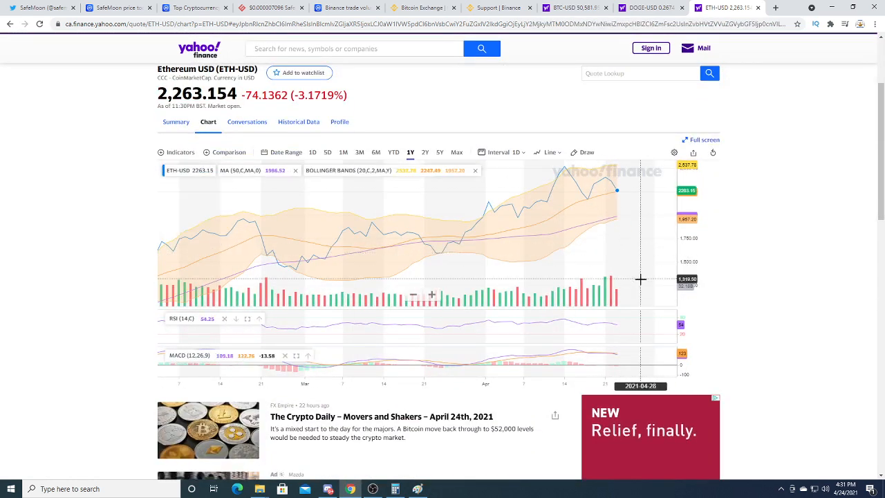